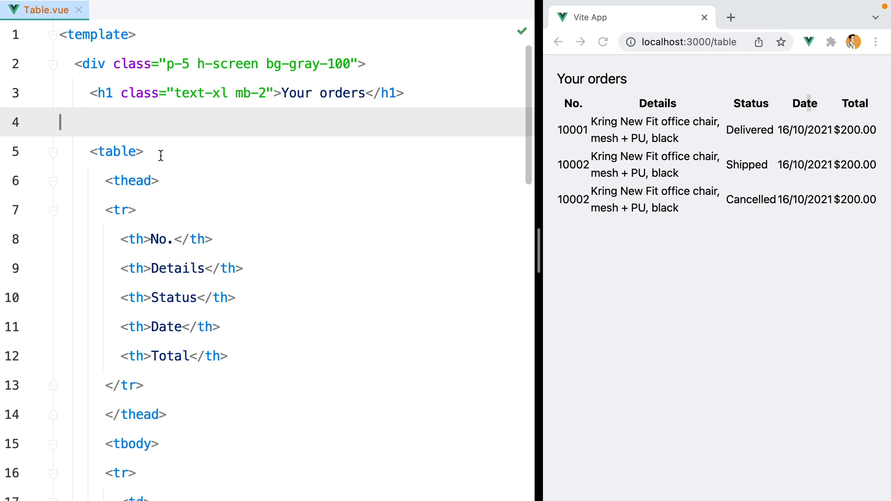
Step: Make the table w-full and give thead bg-gray-50 with a border-b-2 border-gray-200 bottom border
click(147, 297)
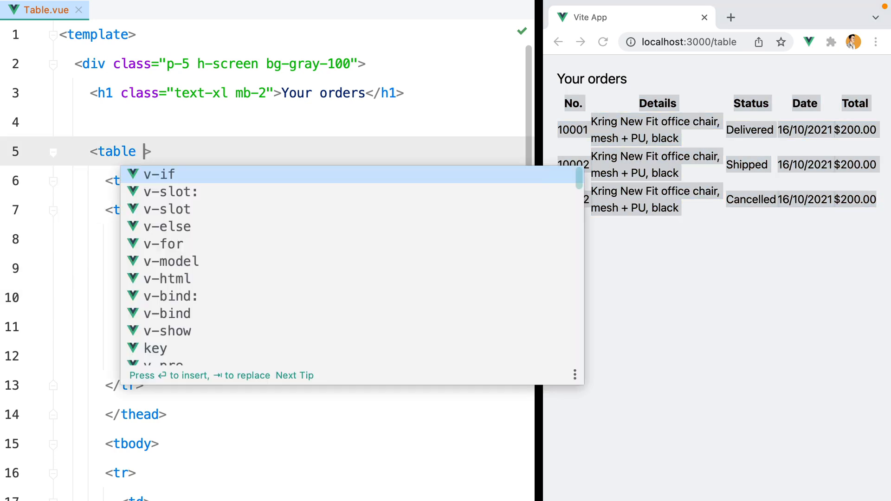
text(class="w-full")
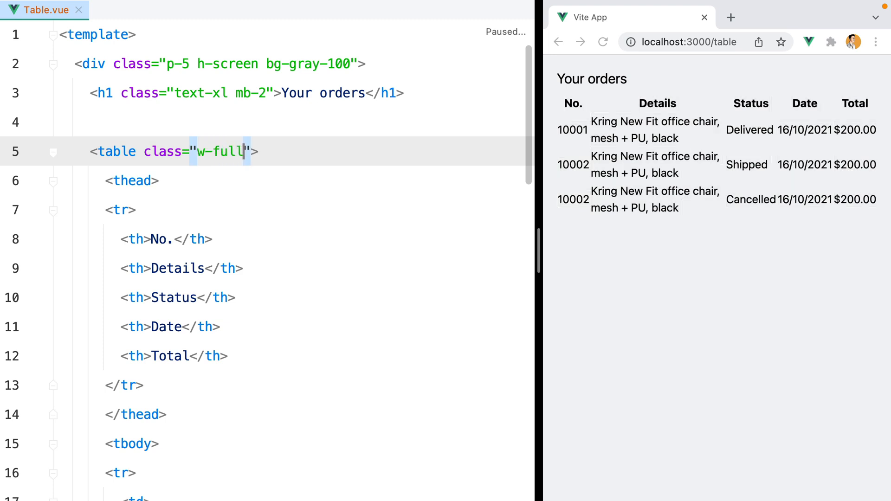
text(class="")
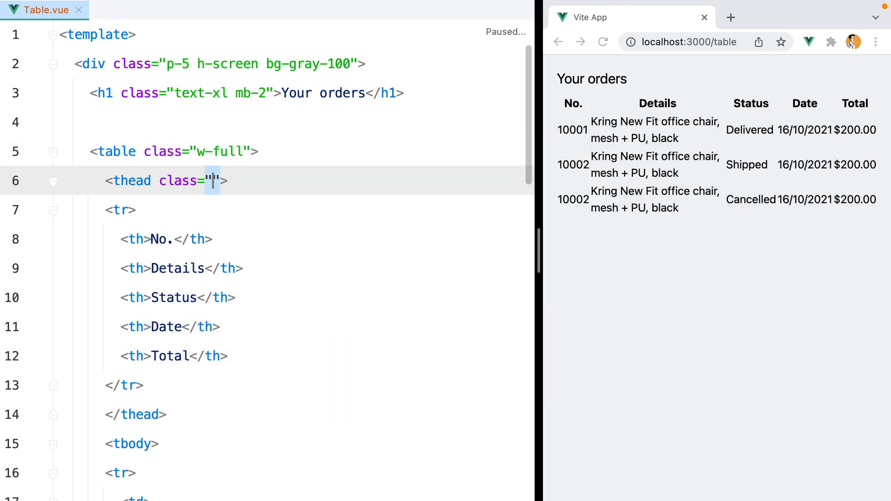
text(bg-gray-50)
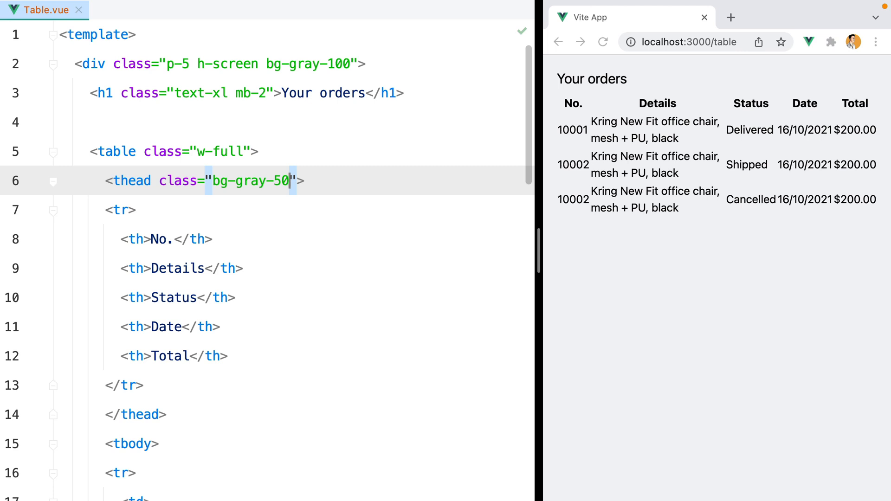
text(border-)
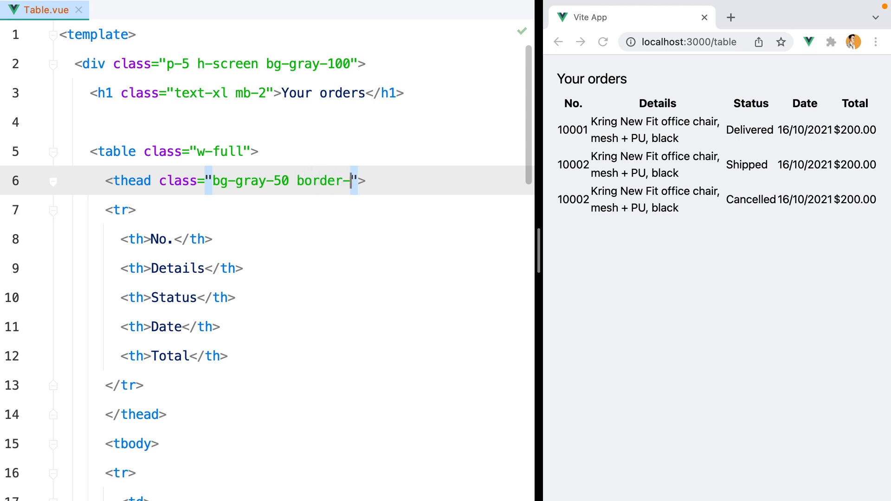
text(b-2 border-gray)
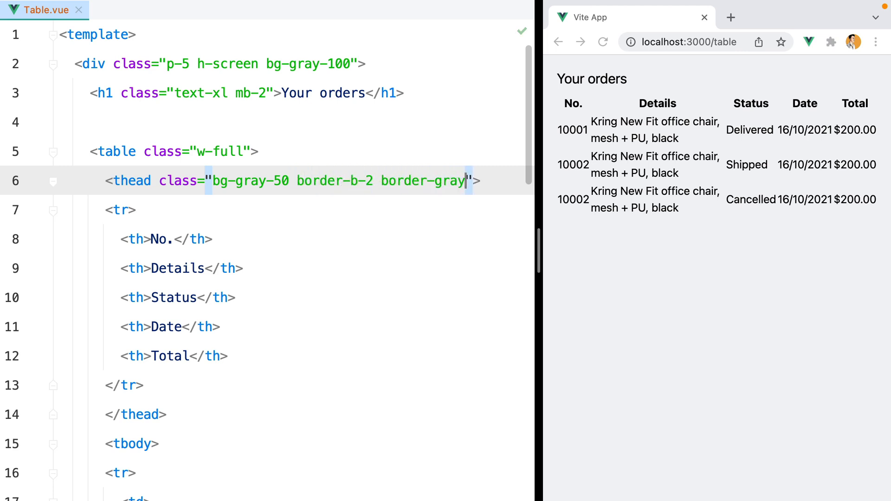
text(-200)
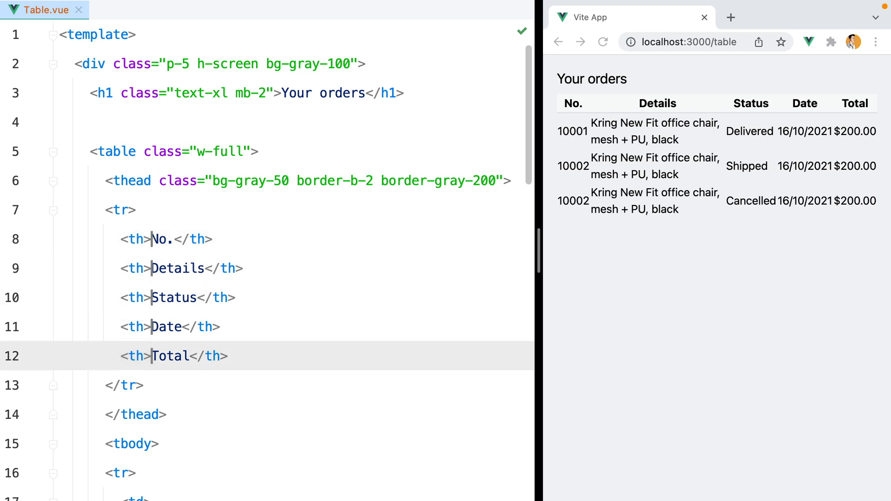
Step: Style each th with p-3 text-sm font-semibold tracking-wide
text(class="p")
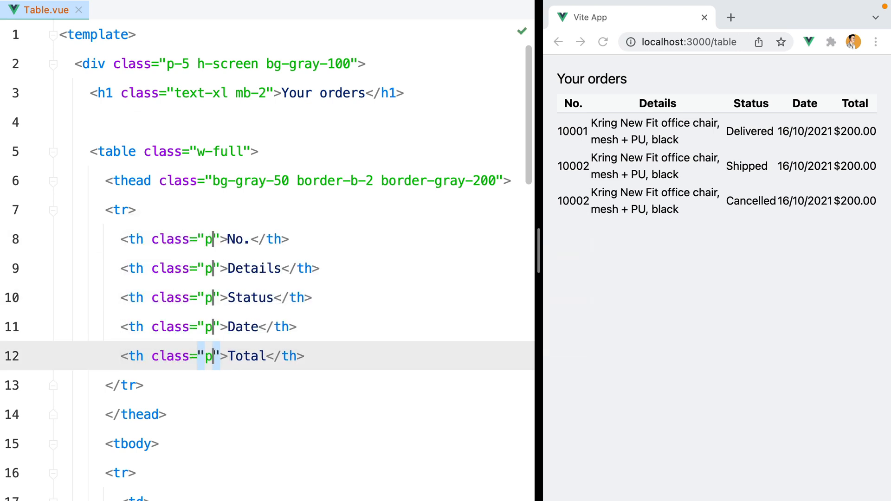
text(-3 text)
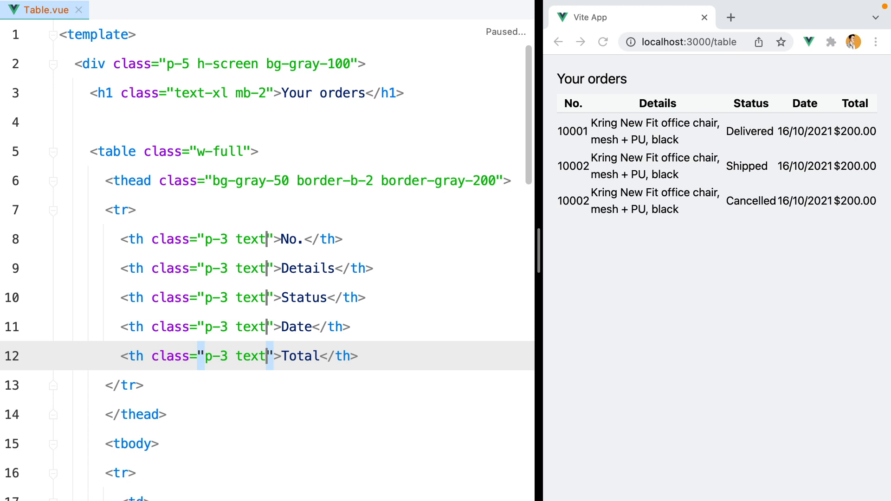
text(-sm font-semibol)
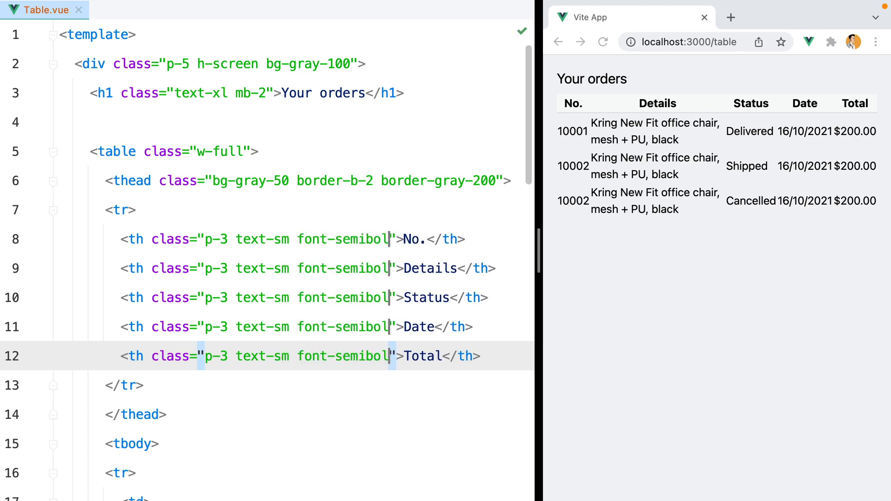
text(tracking-wide)
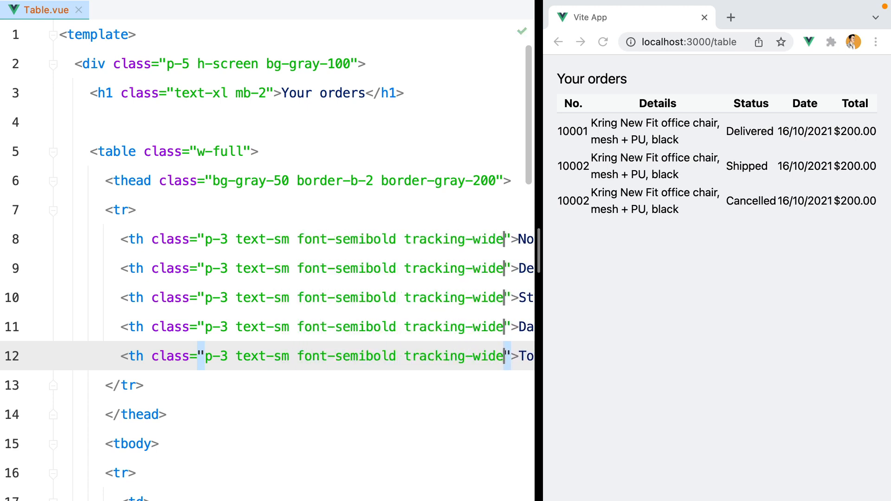
scroll(right, 3)
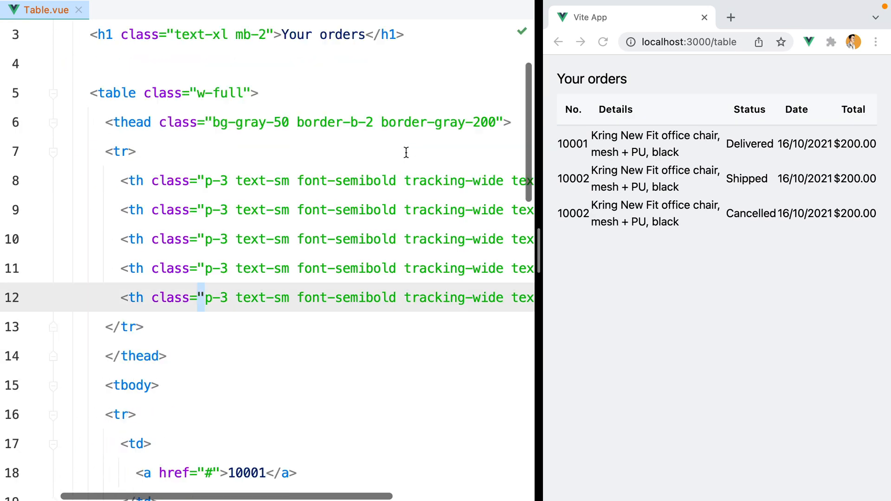
Step: Give the body rows alternating bg-white and bg-gray-50 backgrounds
scroll(down, 3)
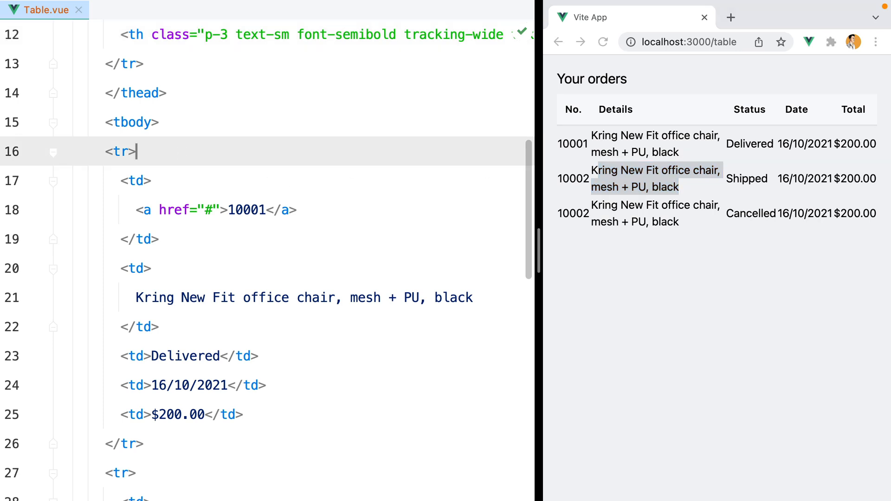
text(clas)
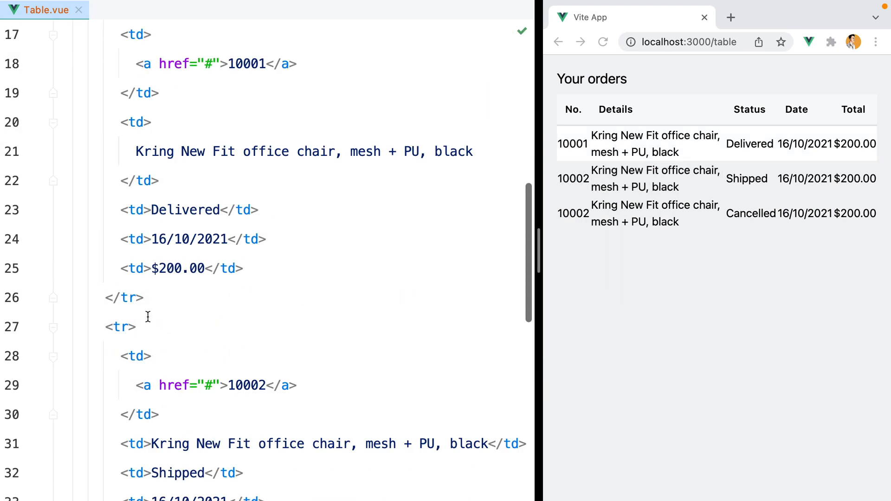
text(class="bg-")
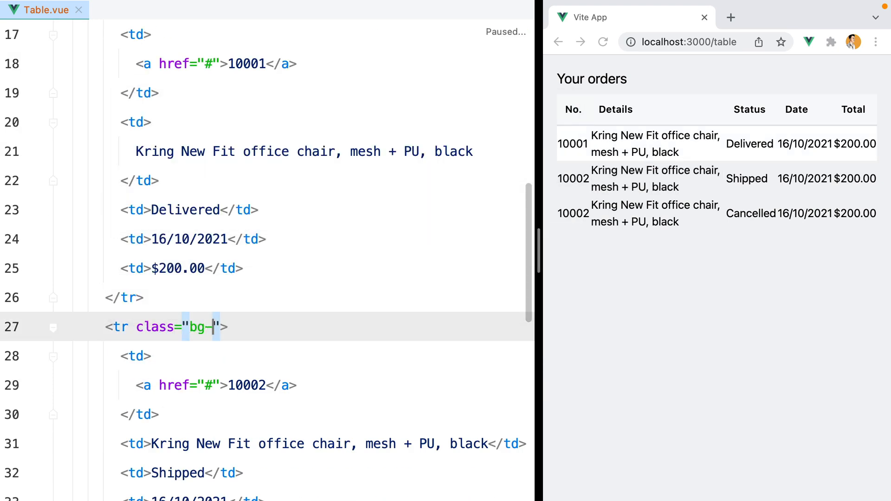
text(gray-50)
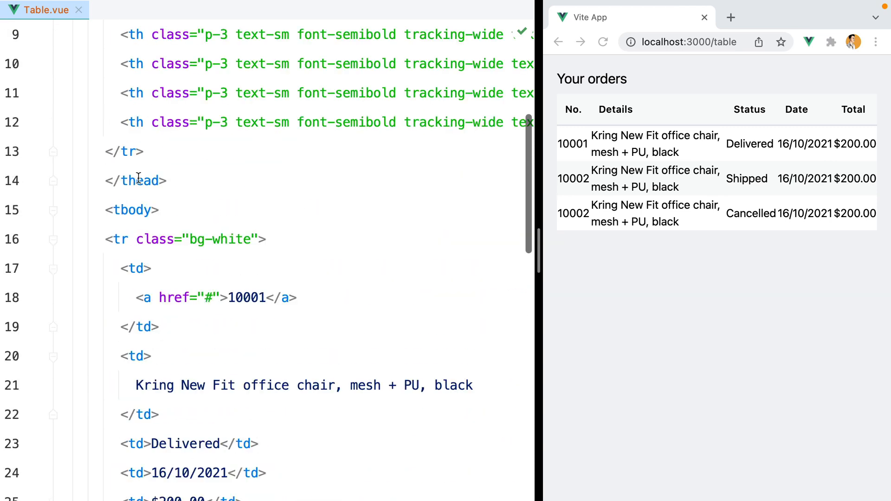
Step: Add p-3 text-sm text-gray-700 to every td and font-bold text-blue-500 hover:underline to order links
click(124, 356)
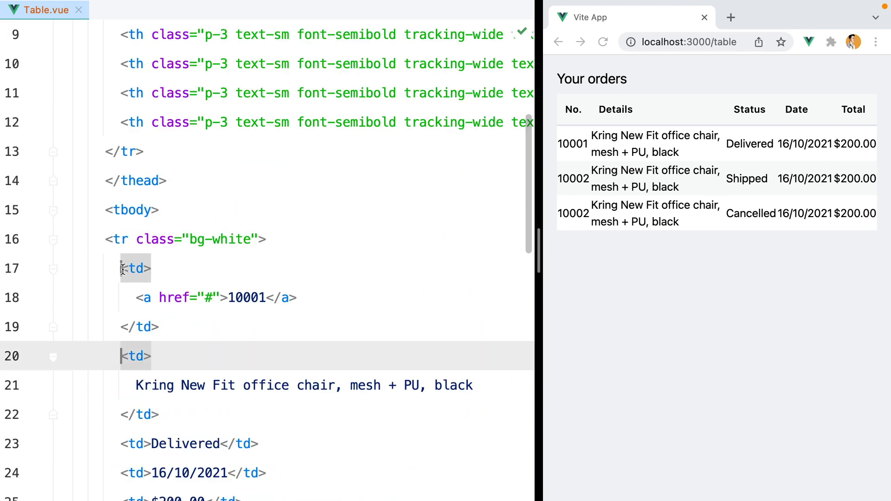
scroll(down, 3)
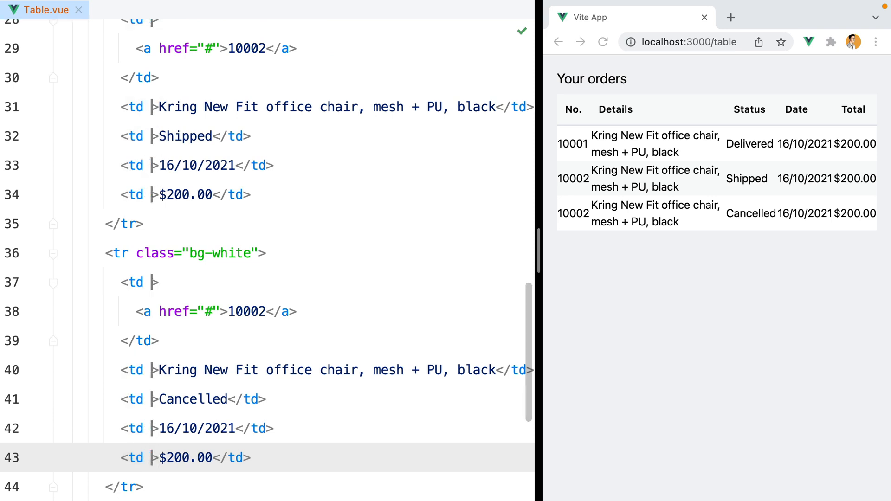
text(class="p-3)
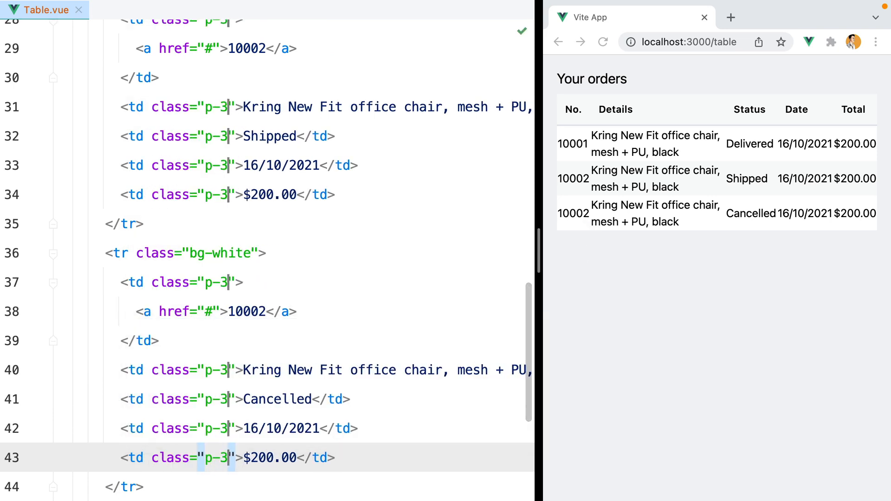
text(text-sm text-gray-7)
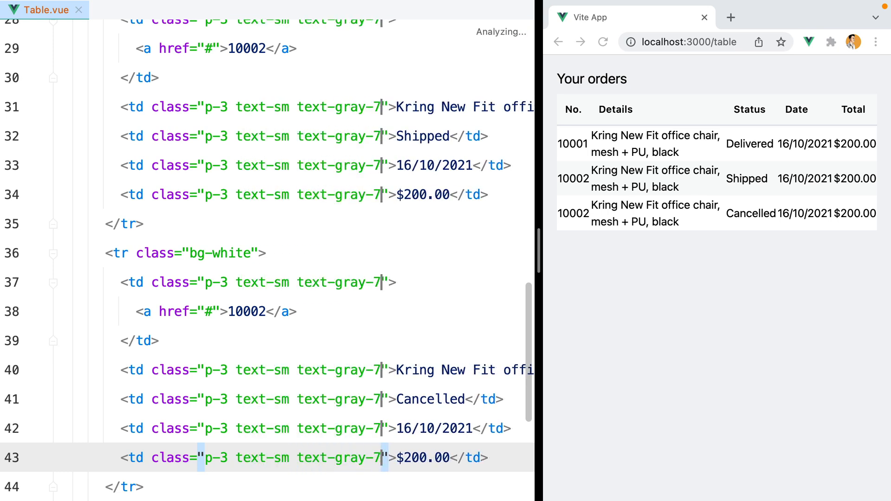
text(00)
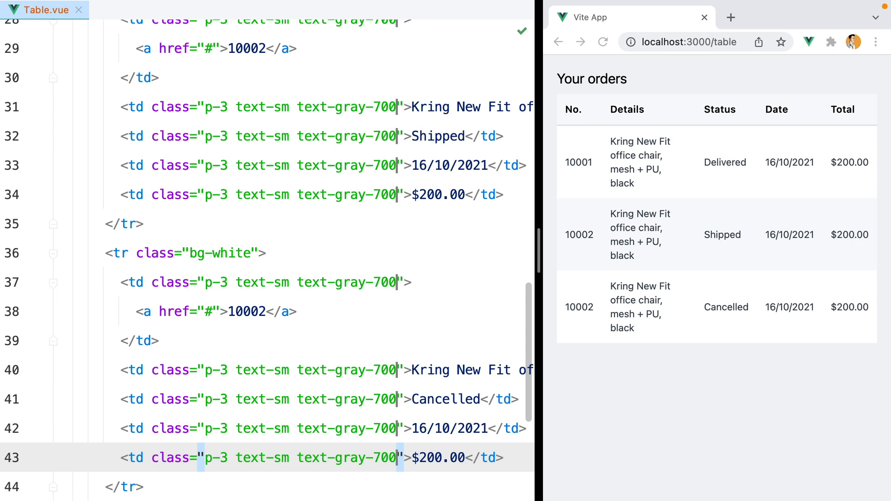
mouse_move(94, 278)
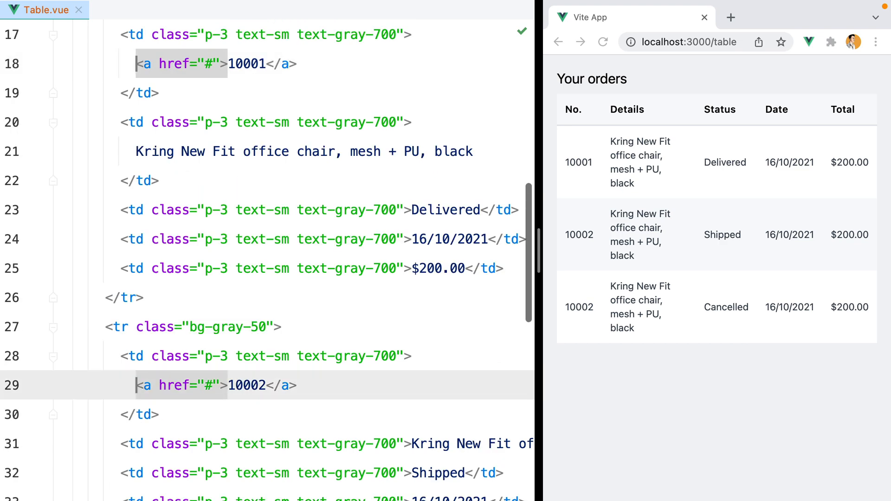
text(cla)
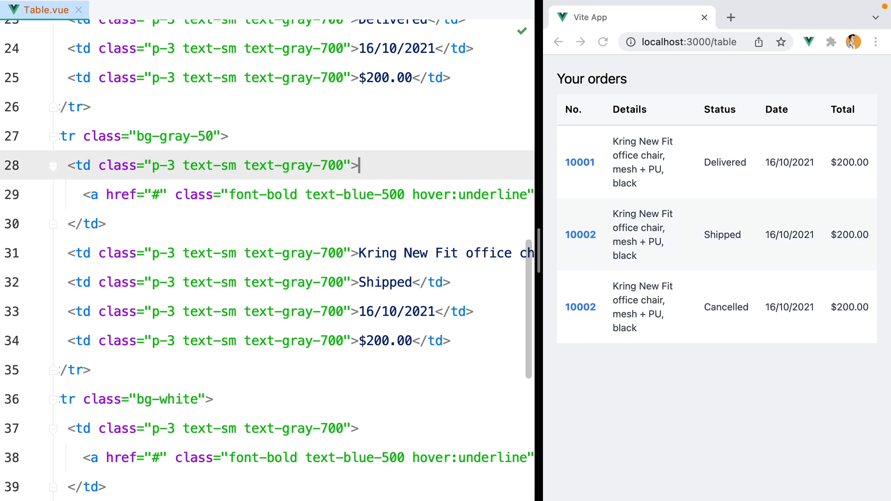
Step: Wrap Shipped in a span with p-1.5 text-xs font-medium uppercase tracking-wider
double_click(385, 282)
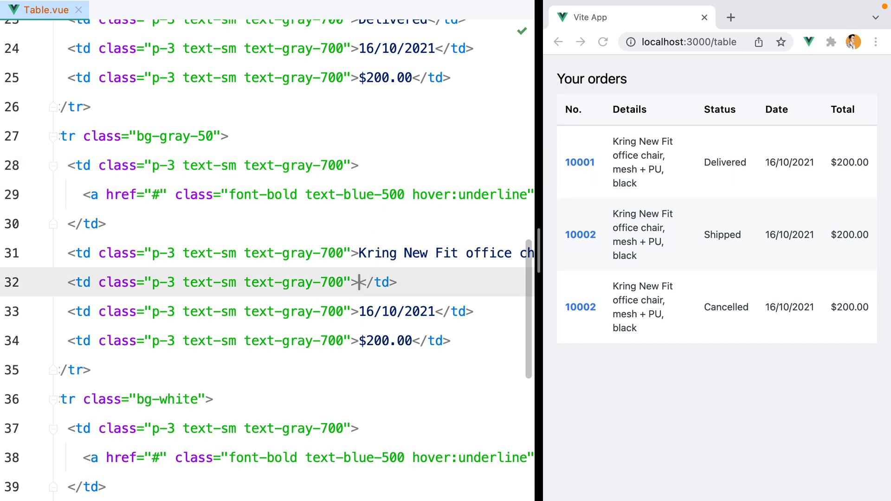
text(span class="p-1.5 text">Shipped</span>)
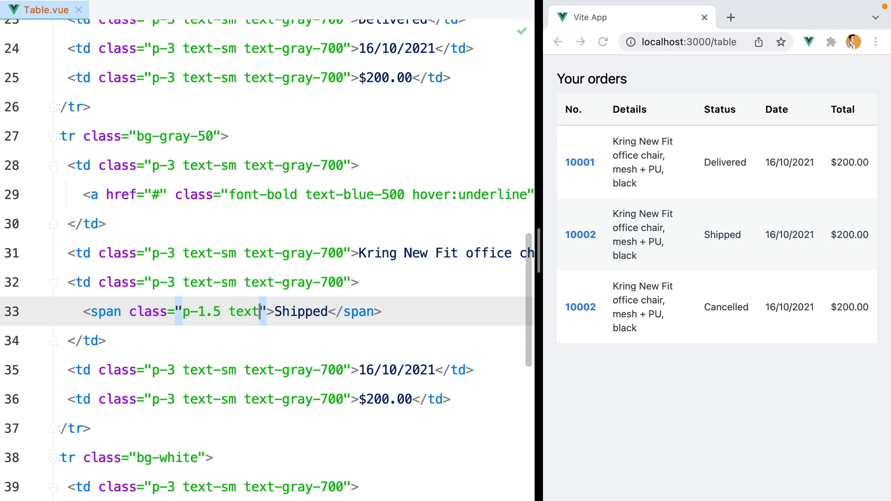
text(text-xs font-me)
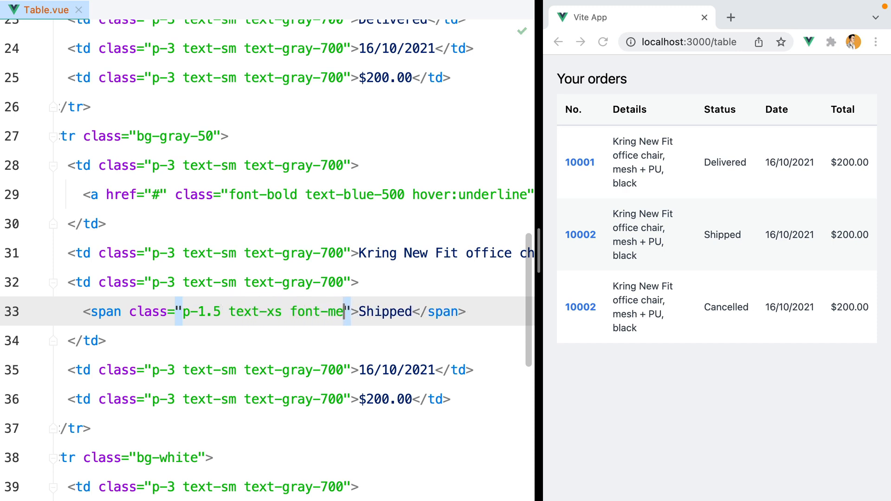
text(uppercase)
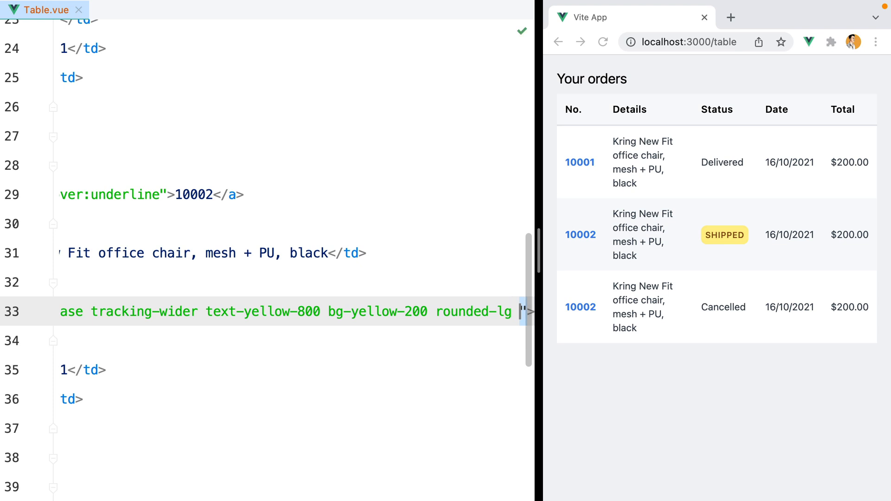
Step: Finish the badge with text-yellow-800 bg-yellow-200 rounded-lg bg-opacity-50
scroll(right, 3)
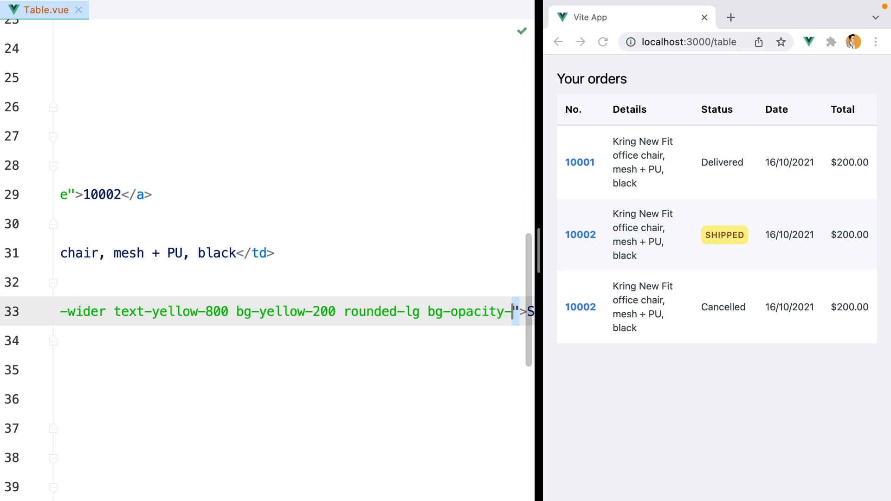
text(30)
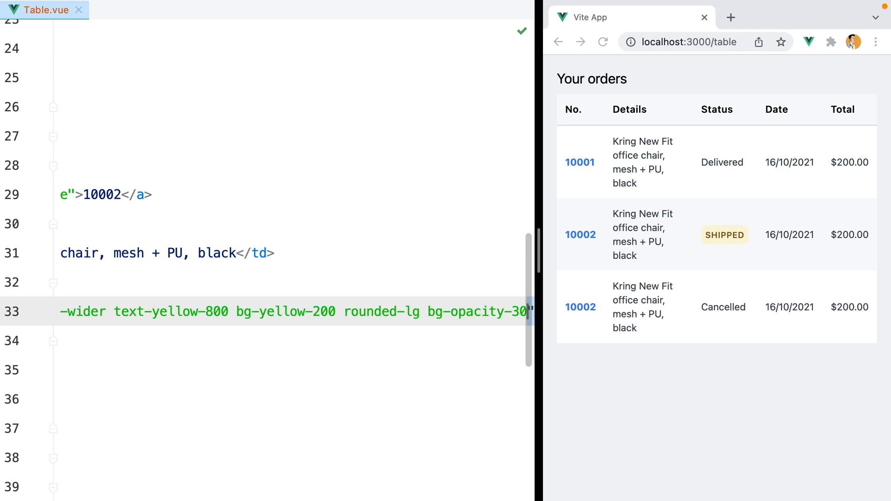
text(40)
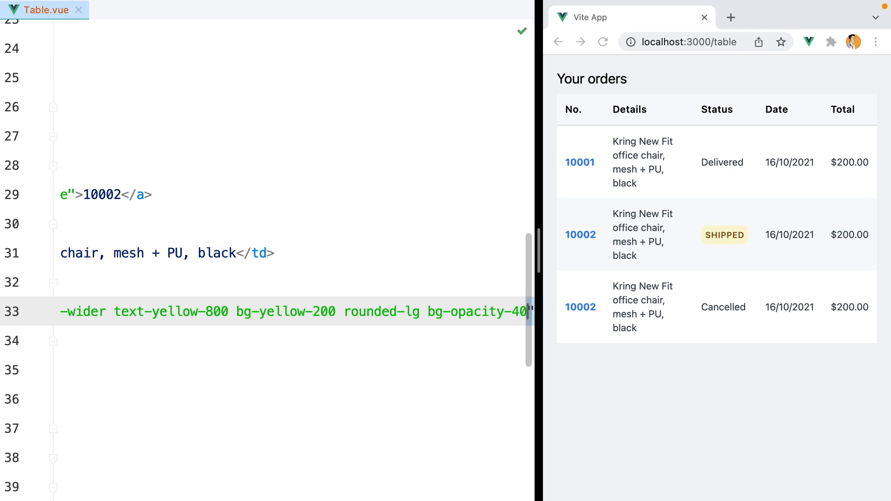
text(50)
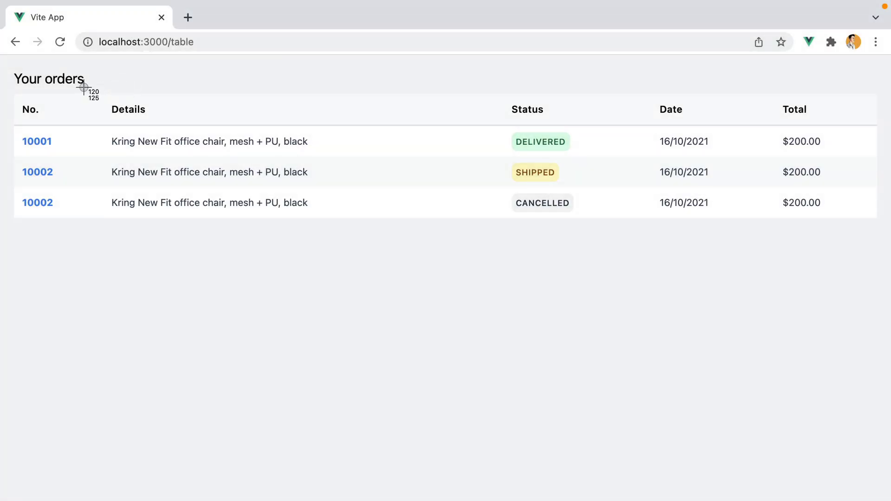
mouse_move(492, 89)
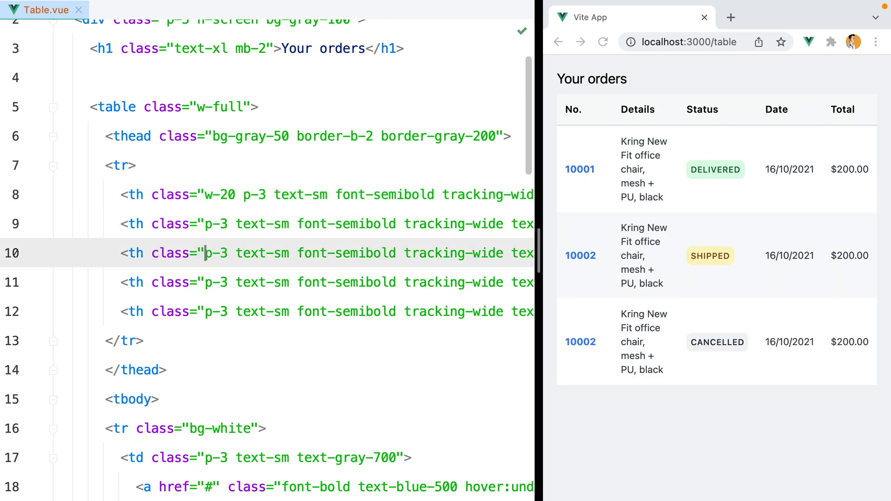
Step: Add w-24 to the Status and Date th cells and w-32 to the Total th
text(w-24)
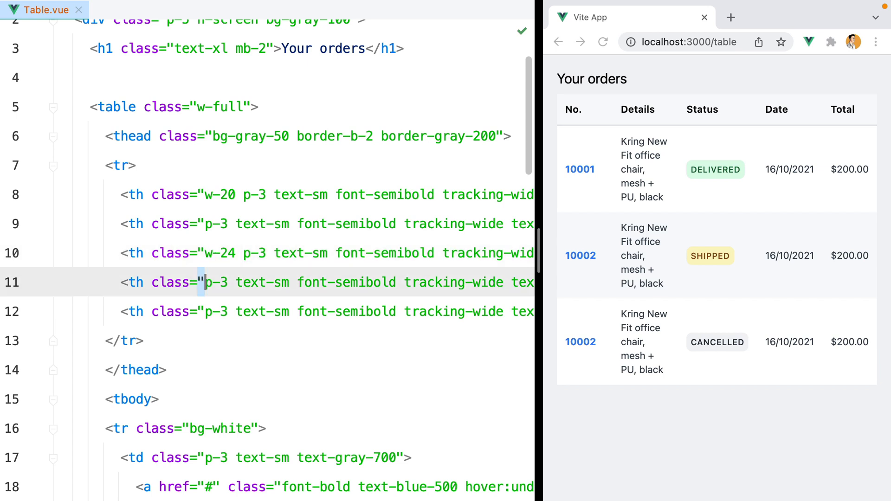
text(w-24)
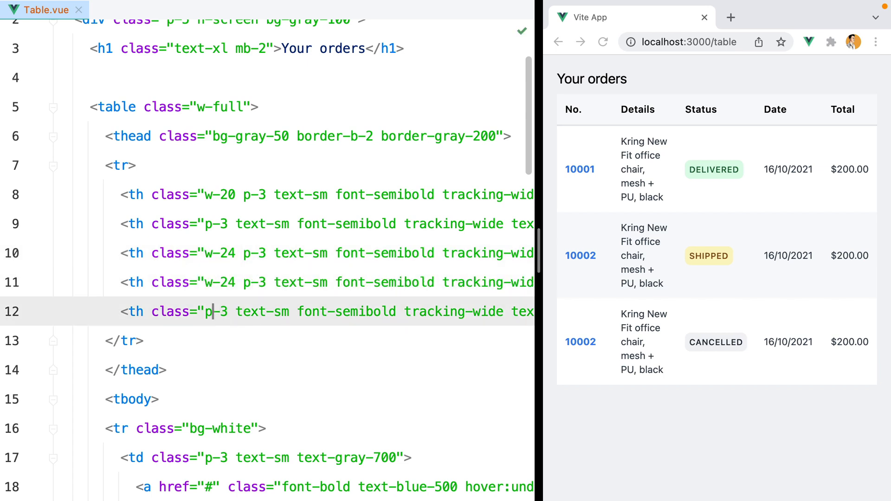
text(w-32)
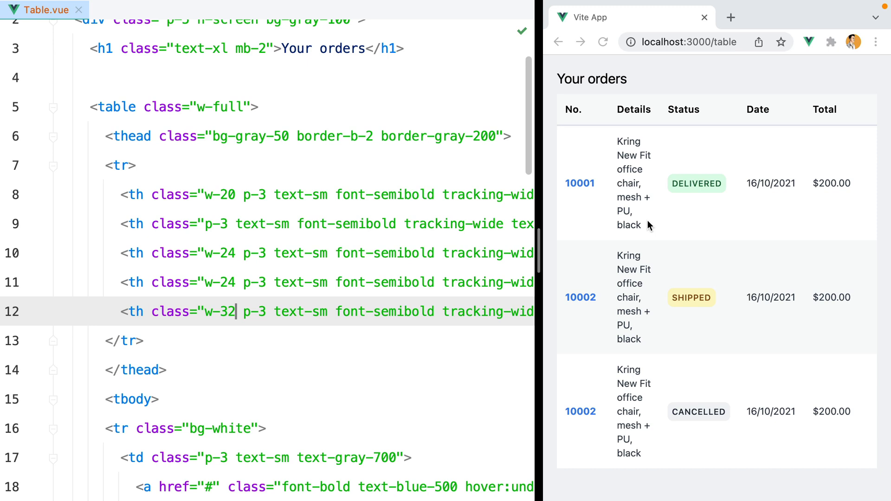
mouse_move(424, 261)
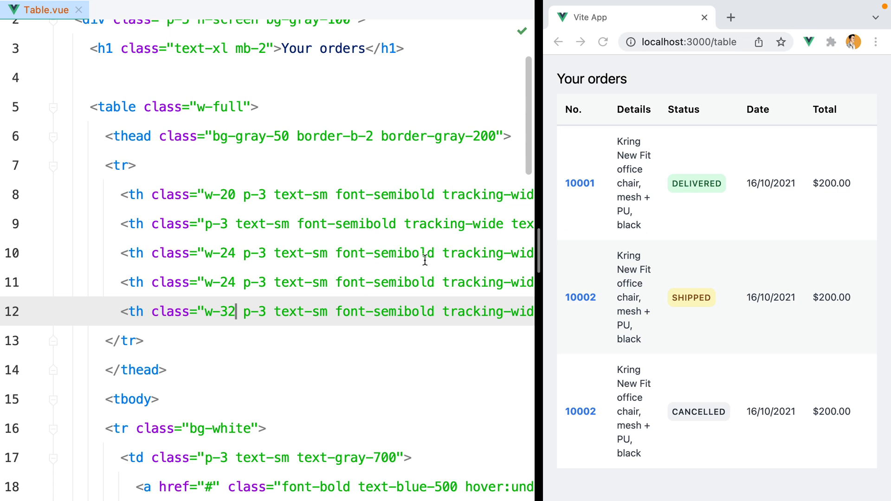
Step: Give tbody the classes divide-y divide-gray-100 for light grey row separators
text(cl)
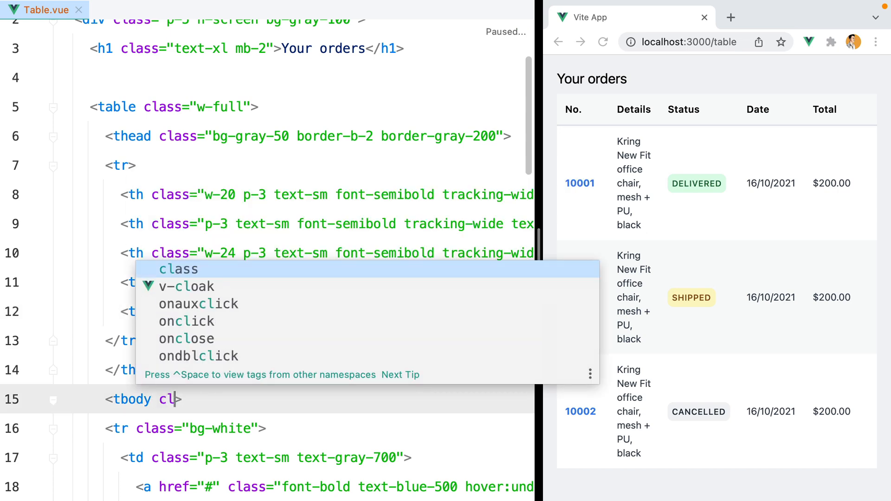
text(divide-y")
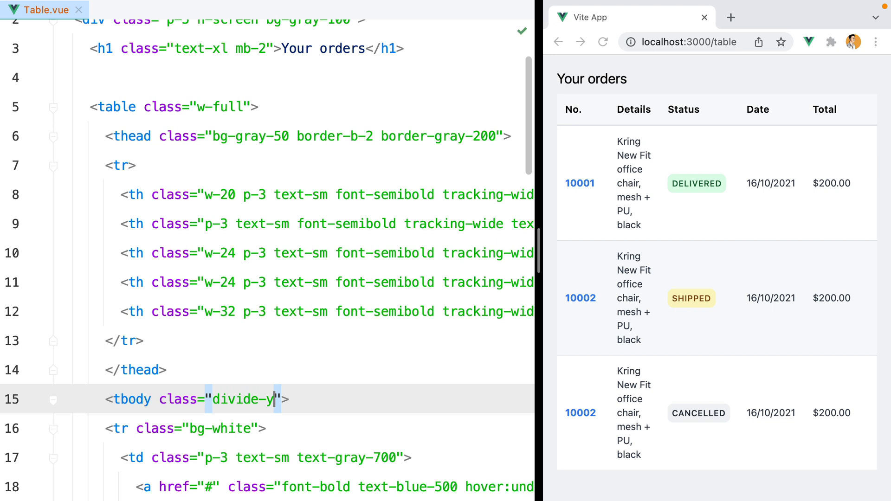
text(divide-)
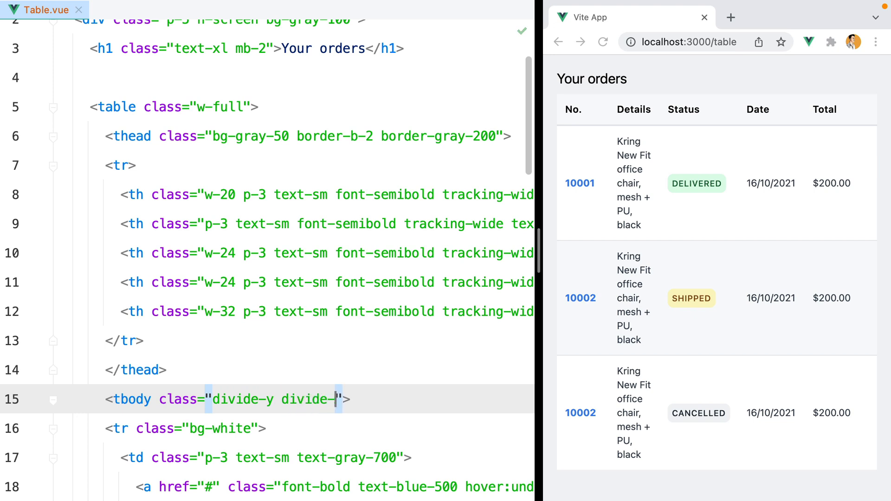
text(gray-100)
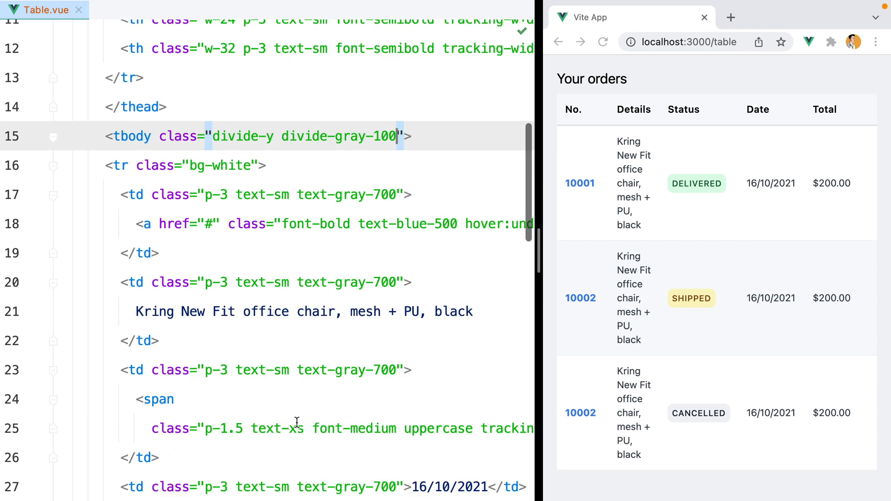
Step: Append whitespace-nowrap to every td so each order row stays on one line
scroll(down, 3)
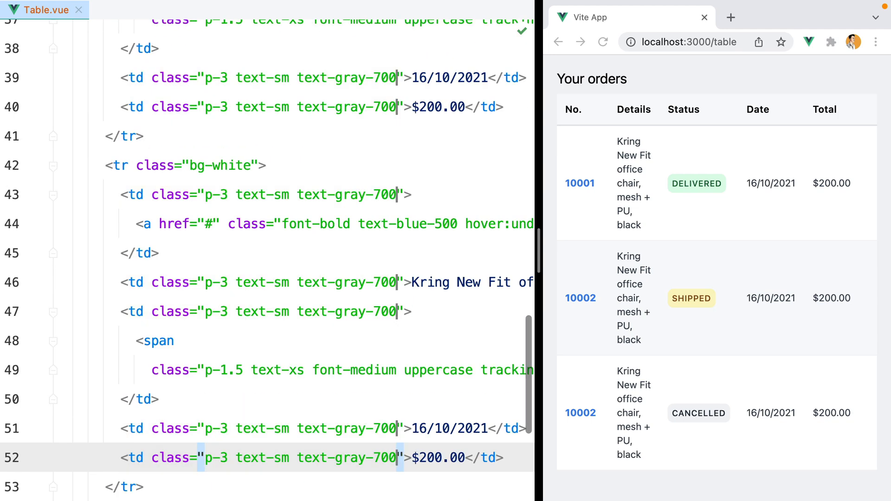
text(whitespace-nowrap)
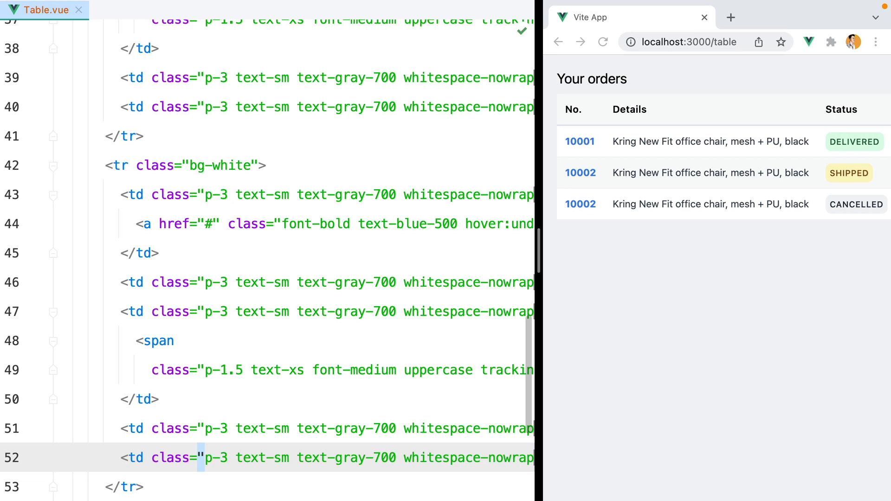
mouse_move(633, 202)
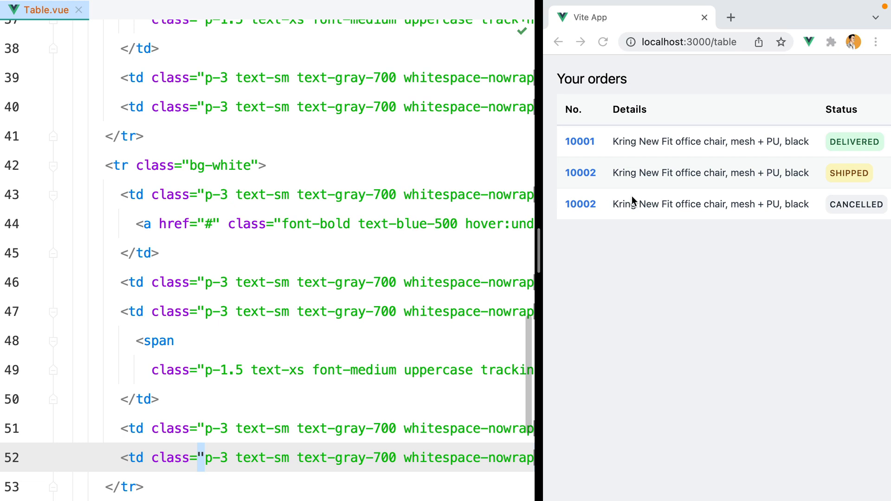
scroll(right, 3)
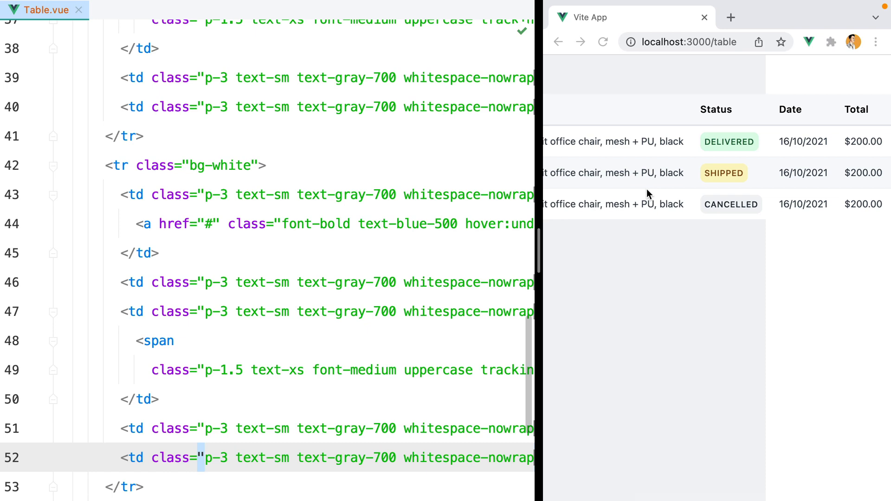
mouse_move(634, 194)
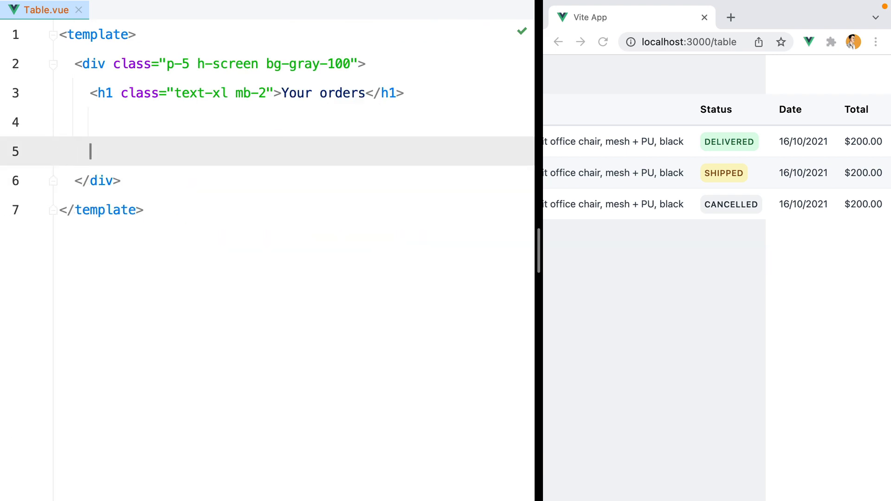
Step: Surround the table with a div of class overflow-auto rounded-lg shadow
text(<div cl>)
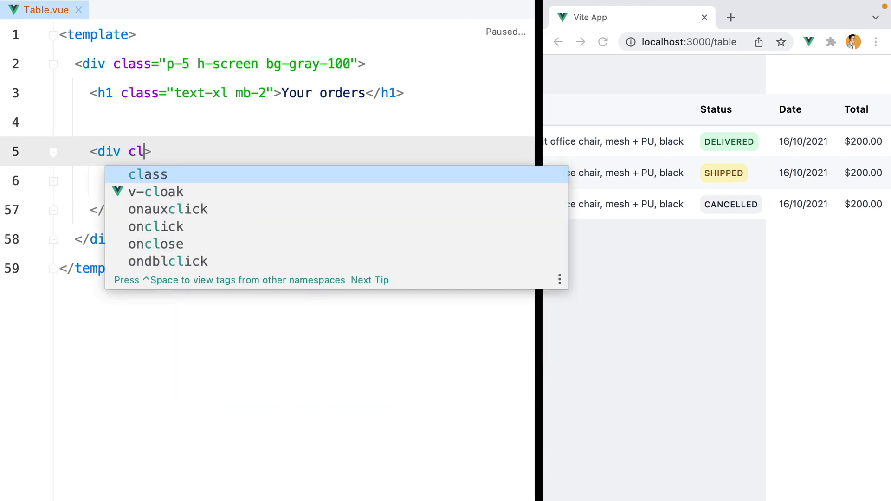
key(Enter)
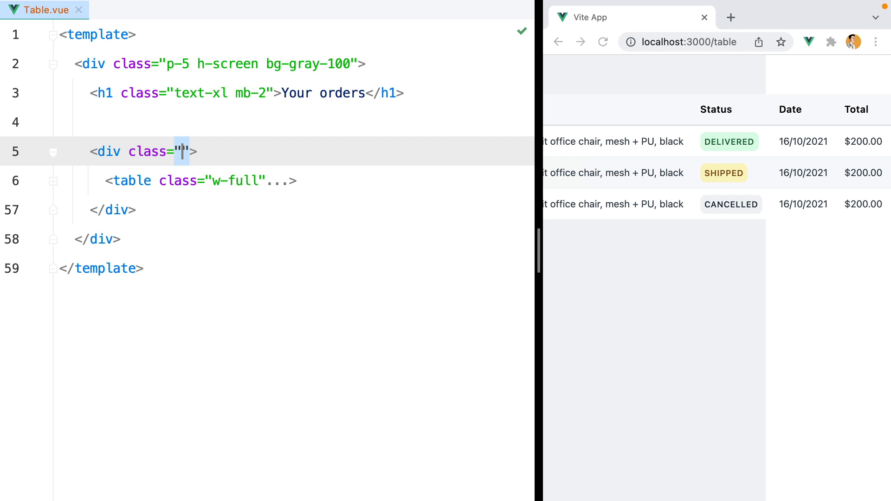
text(overflow-auto)
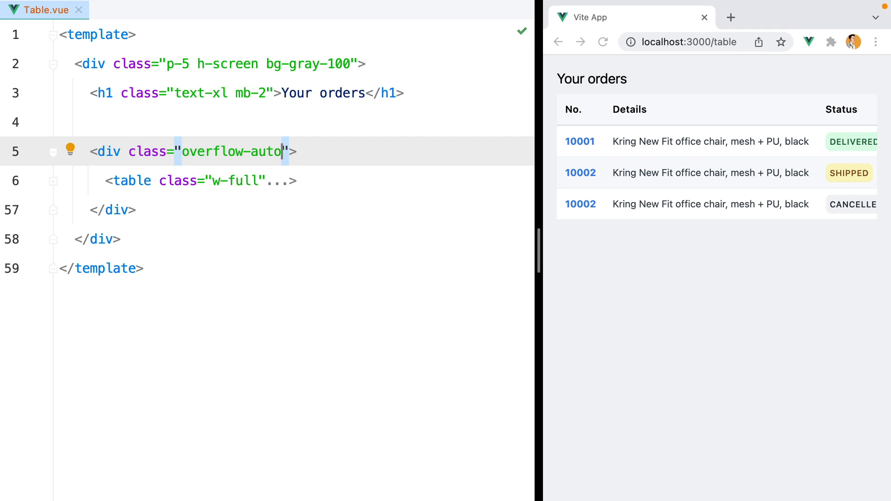
text(rounded-lg sha)
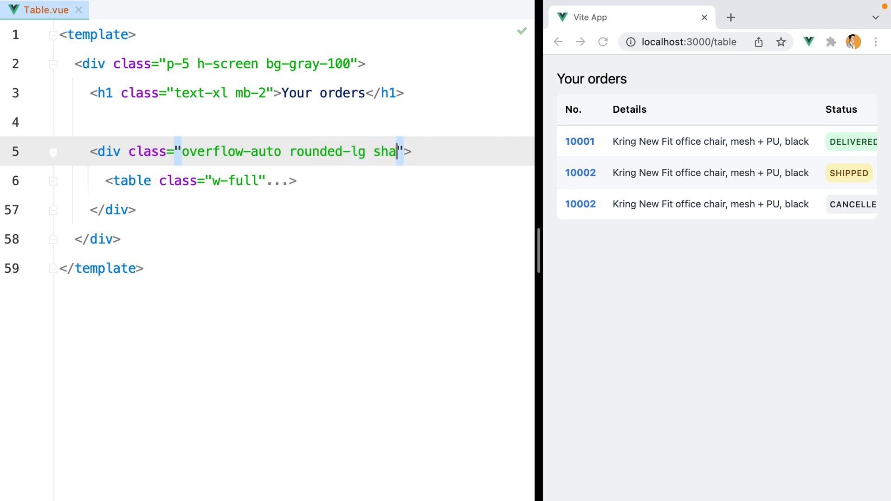
text(dow)
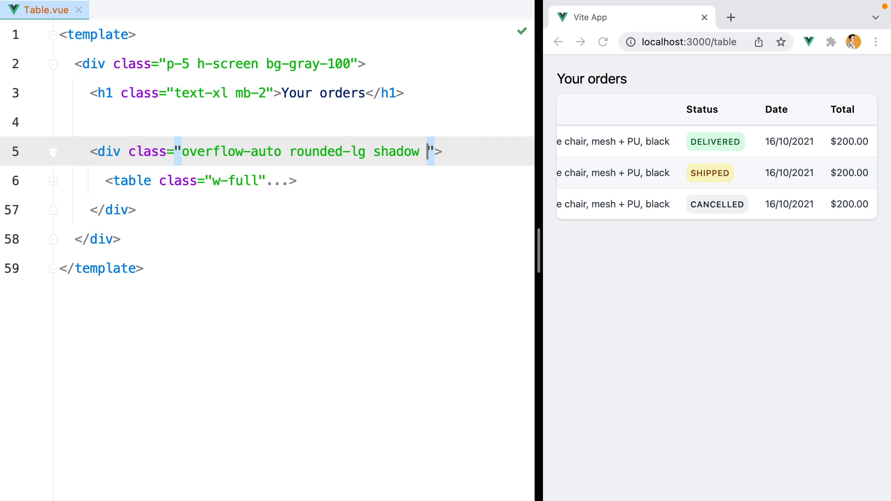
Step: Add hidden md:block to the wrapper and start new lines after its closing tag
text(hidden)
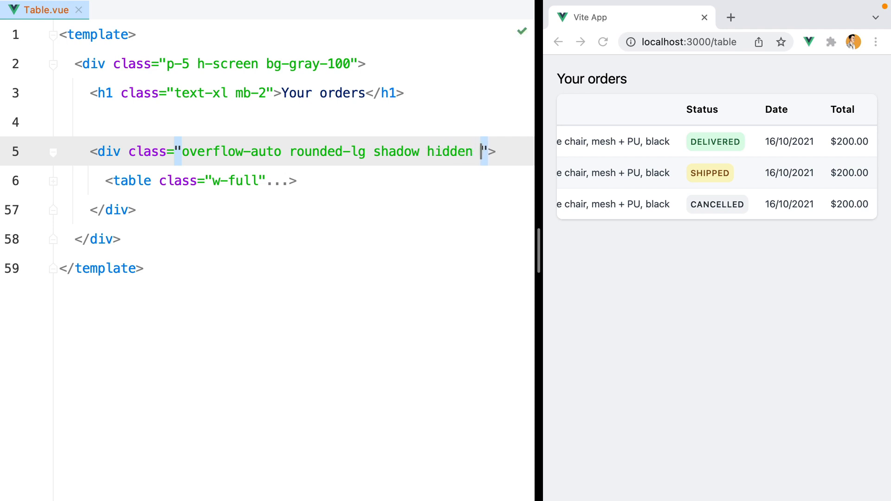
text(md:block)
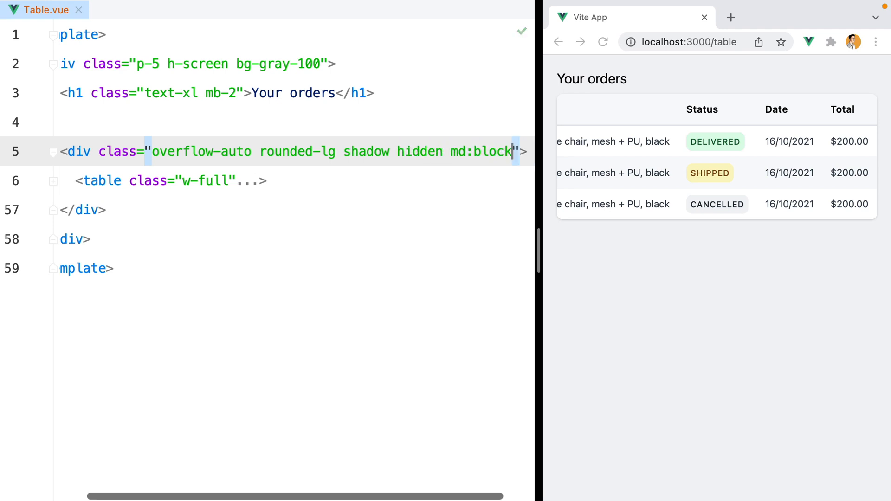
click(682, 41)
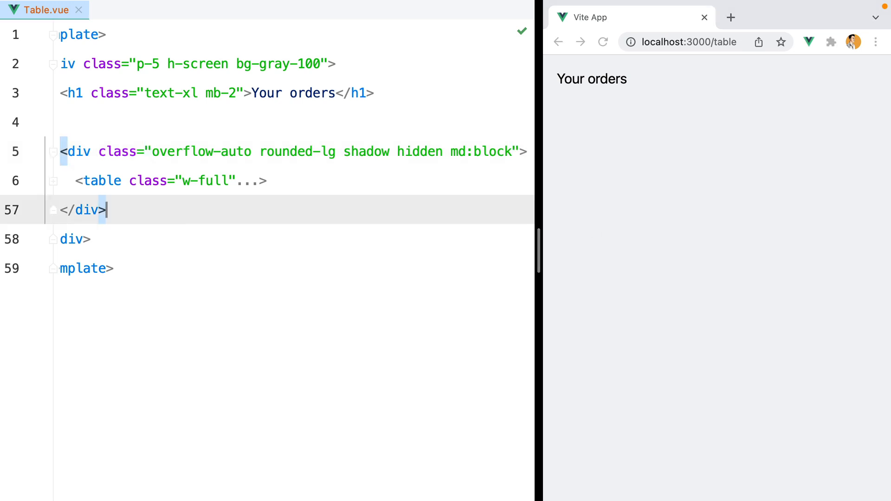
key(enter)
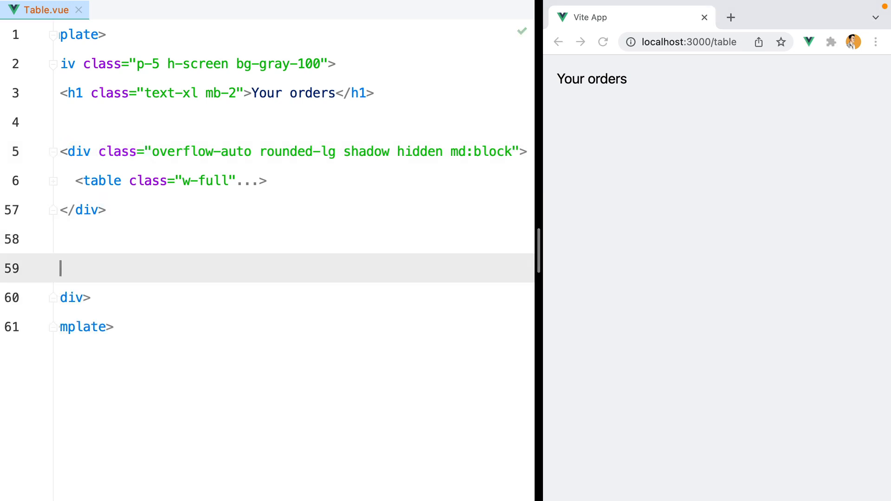
Step: Emmet-expand a div.grid.grid-cols-1.gap-4.md:hidden container for the mobile cards
text(div.)
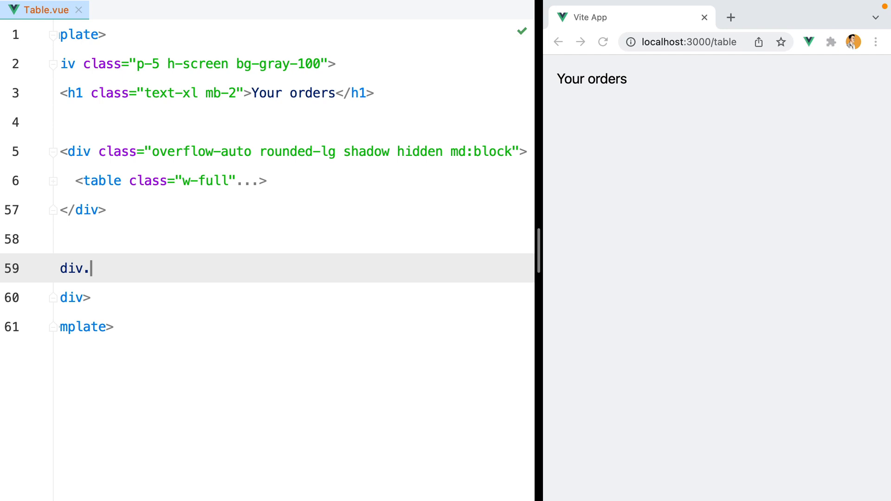
text(grid.grid-co)
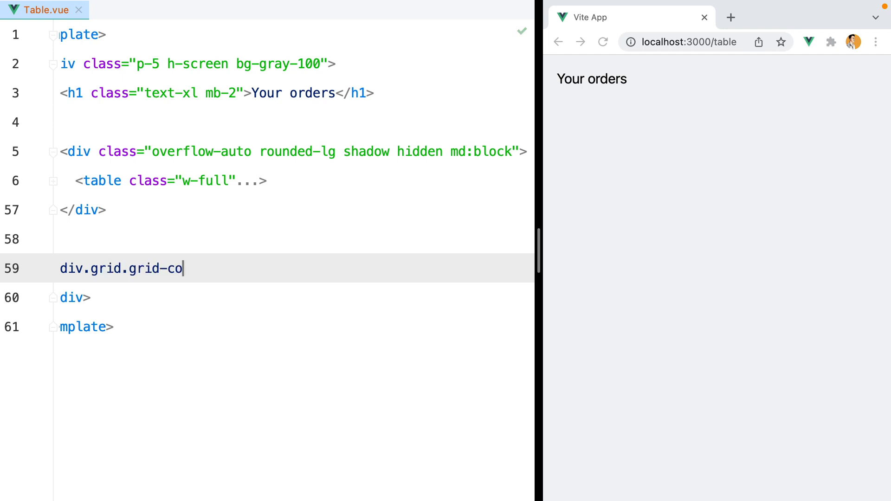
text(ls-1.gap-4)
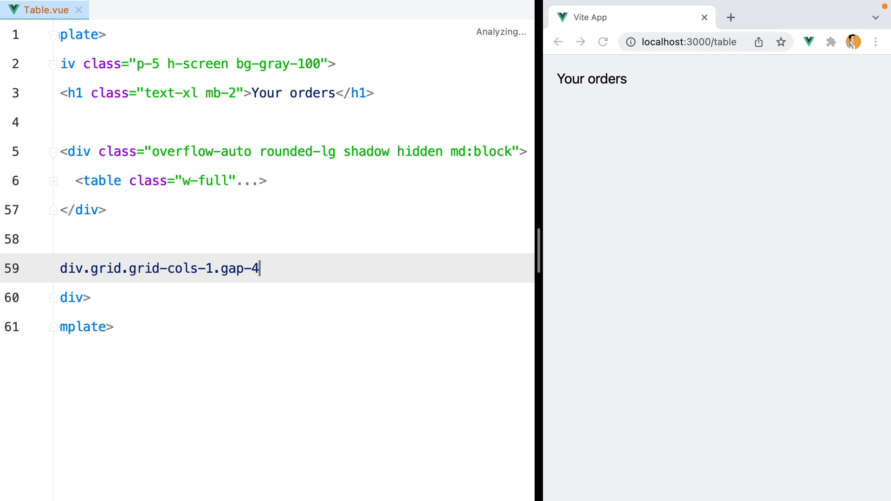
text(.)
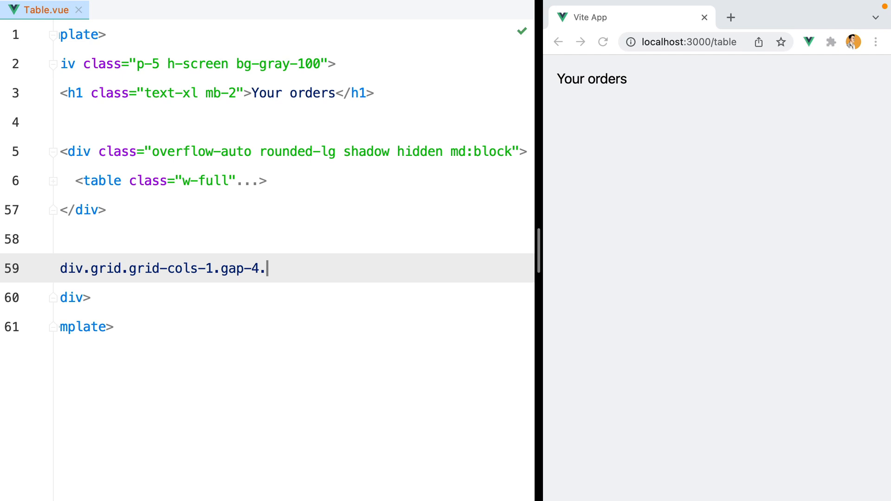
text(md:hidden">)
text(<div>order number</div>)
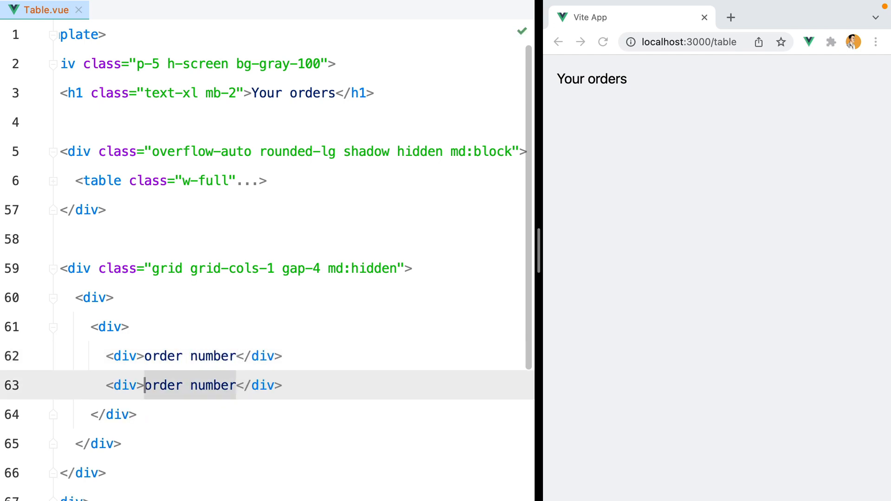
Step: Add placeholder divs for order number, date, status, description and total
text(date)
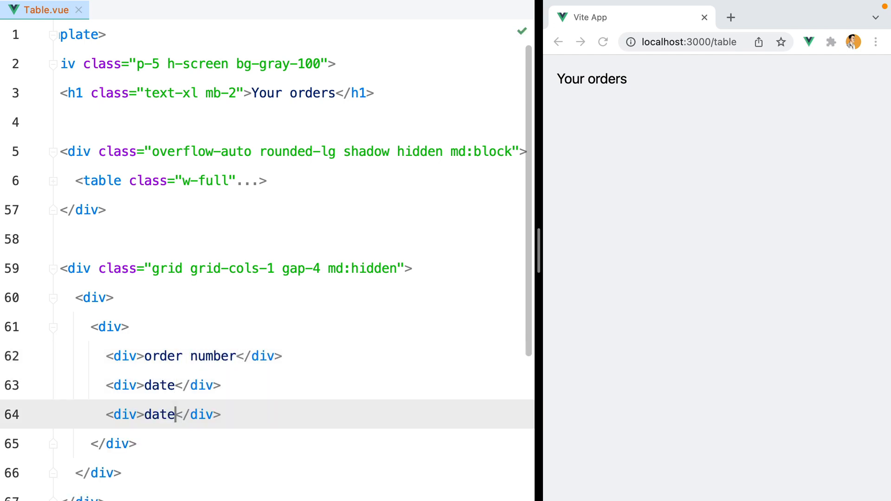
text(status)
text(<div></div>)
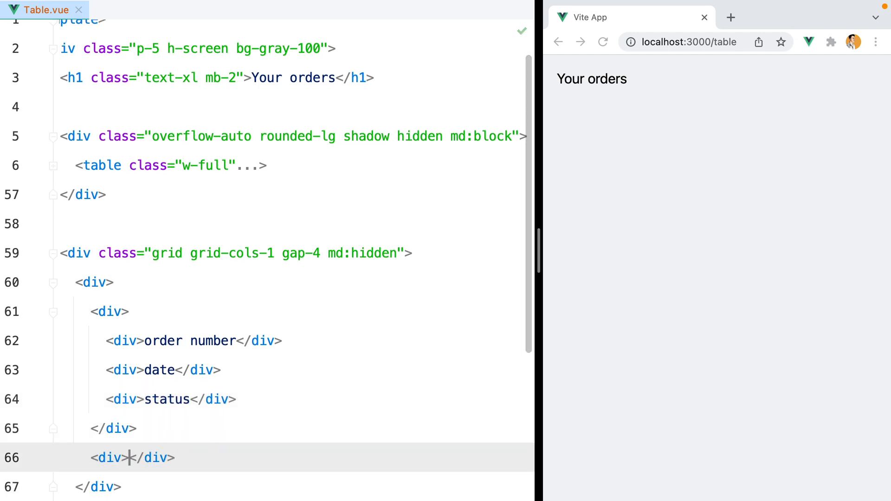
text(description)
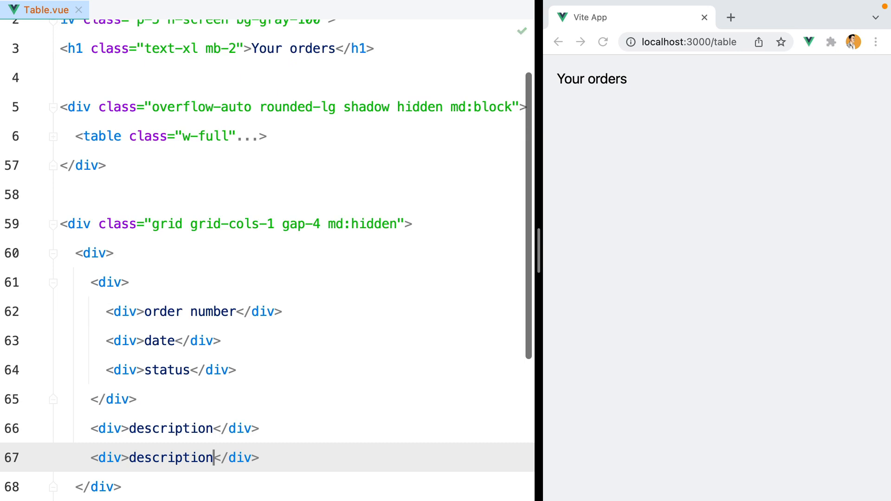
text(total)
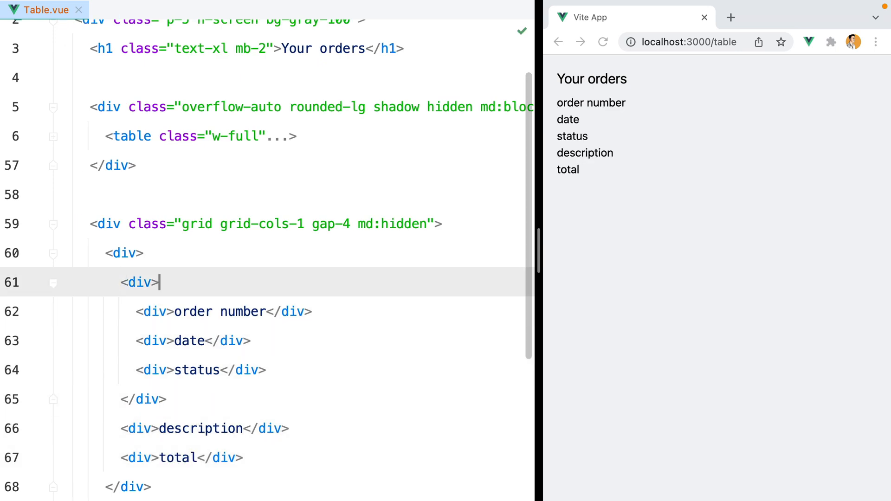
Step: Give the card div bg-white p-4 rounded-lg shadow and its header div flex items-center space-x-2 text-sm
text(class="bg")
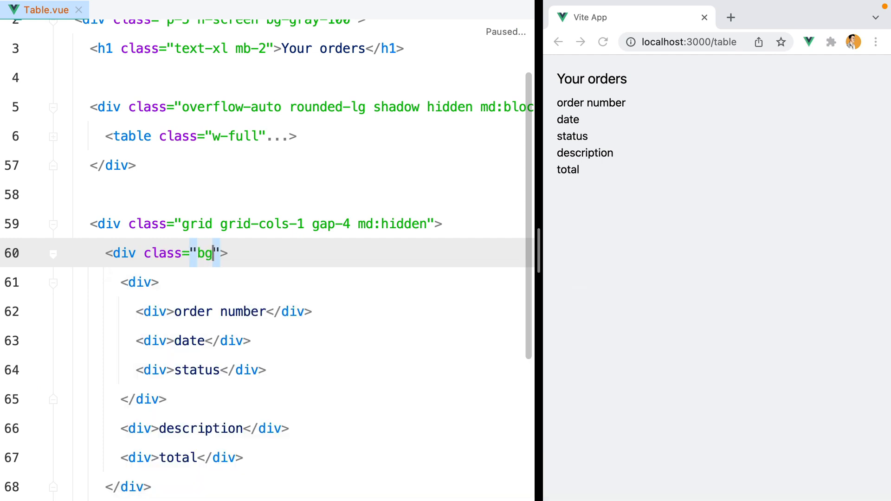
text(-white p-4 rounded)
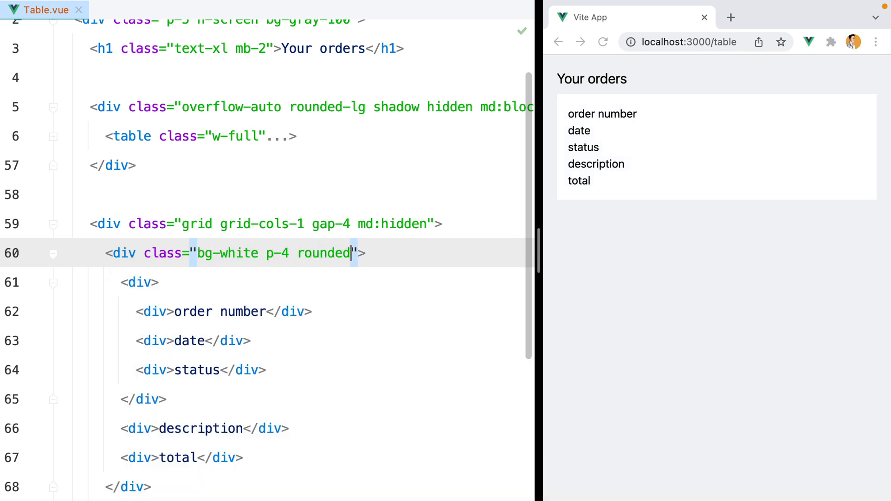
text(-lg)
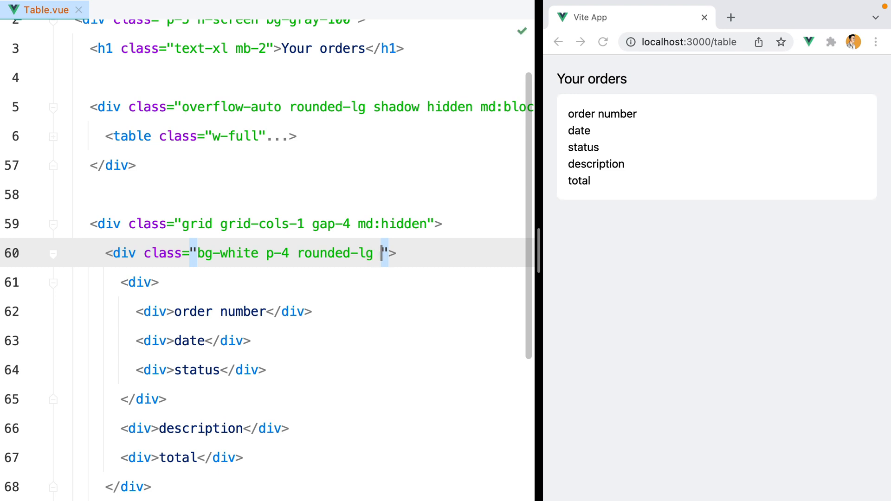
text(shadow)
click(143, 282)
text( class="flex items-center p)
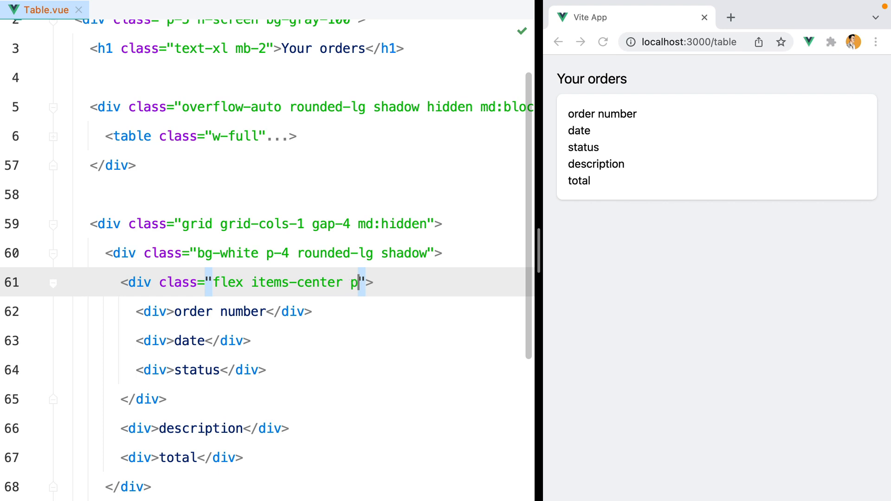
text(space-x-2 text)
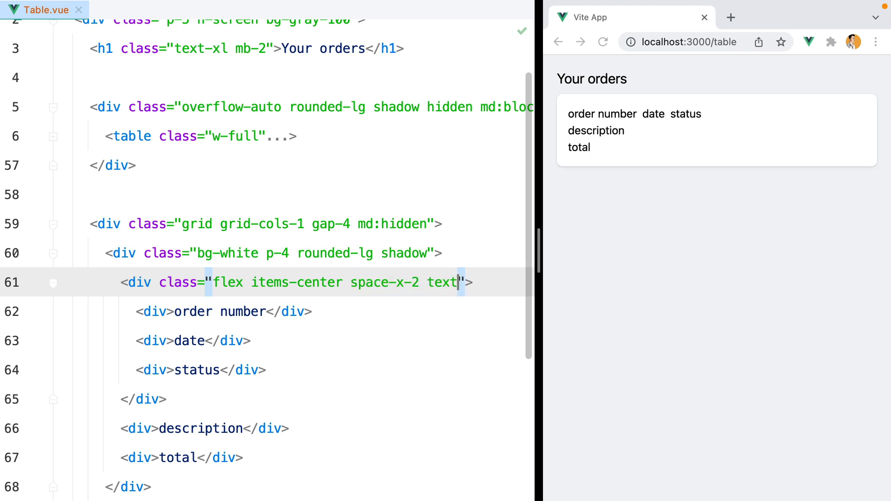
text(-sm)
text(<a href="#"></a>)
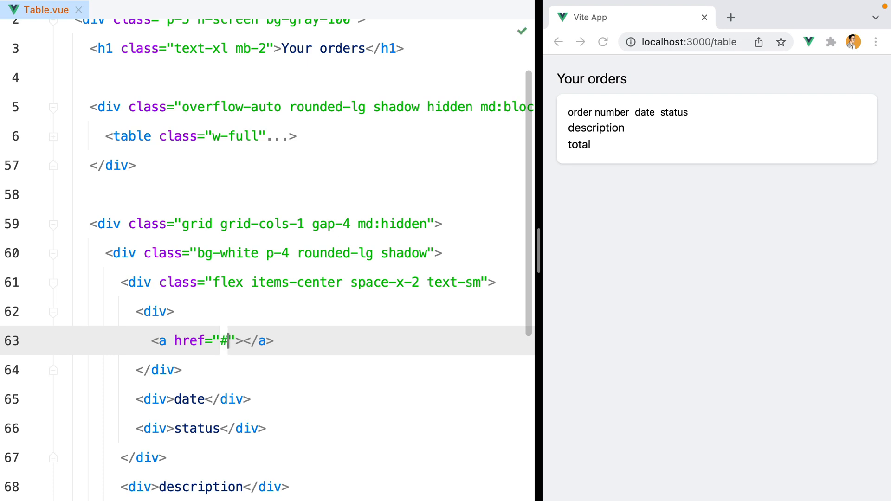
Step: Make the order number an #1000 link with text-blue-500 font-bold hover:underline
text(#1000)
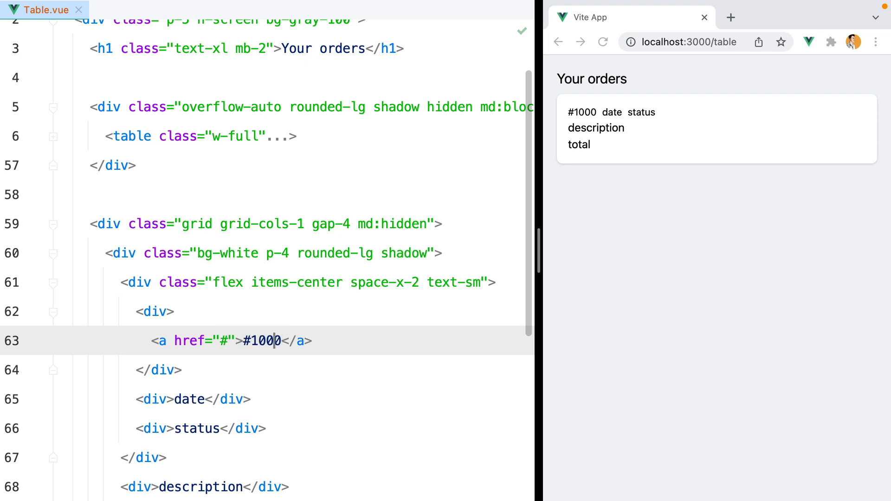
text(class="")
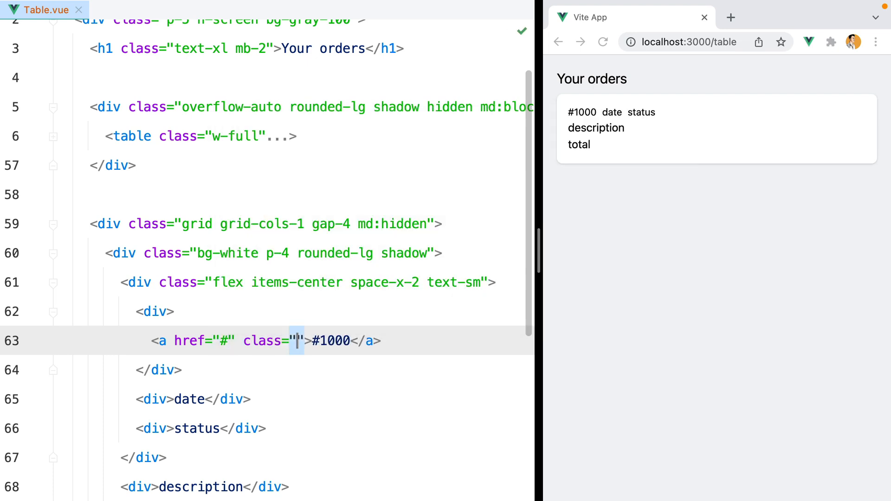
text(text-blue)
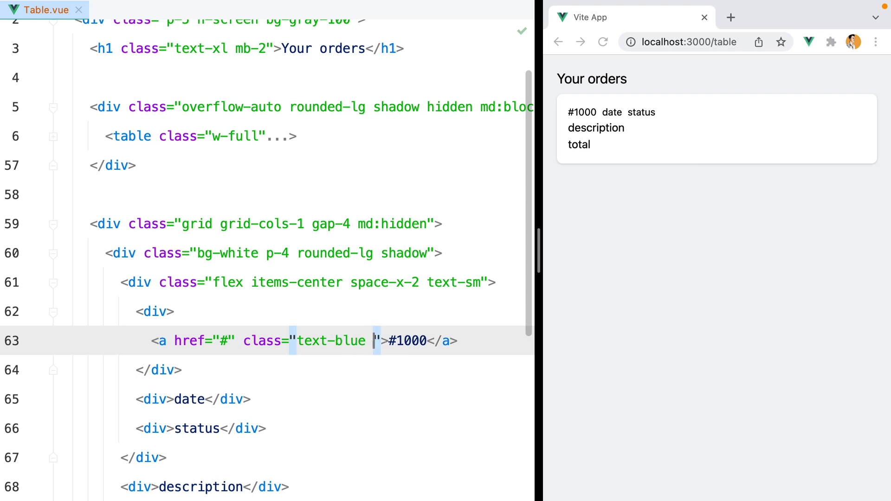
text(font-bold hover:underline)
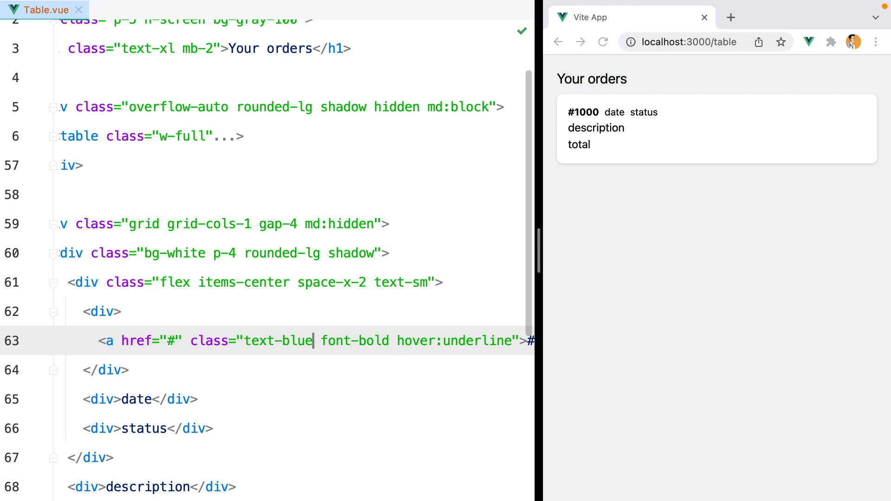
text(-500)
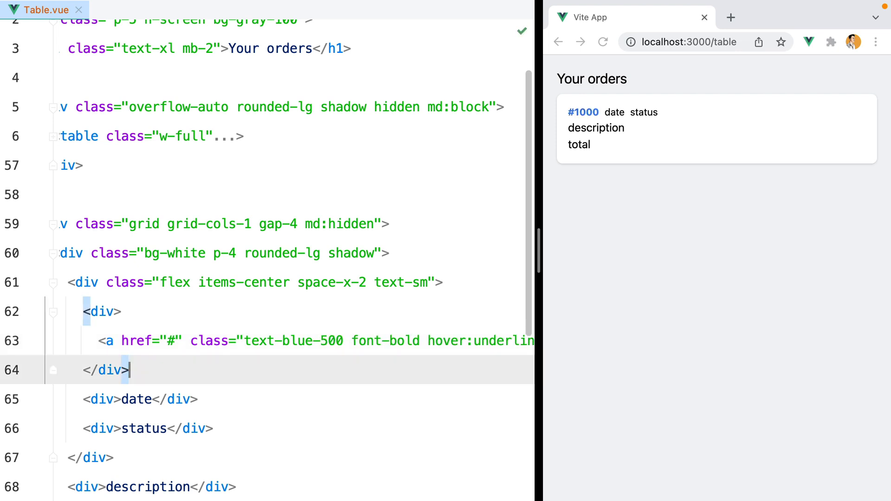
Step: Show the date 10/10/2021 in a div with text-gray-500
text(10/10/2021)
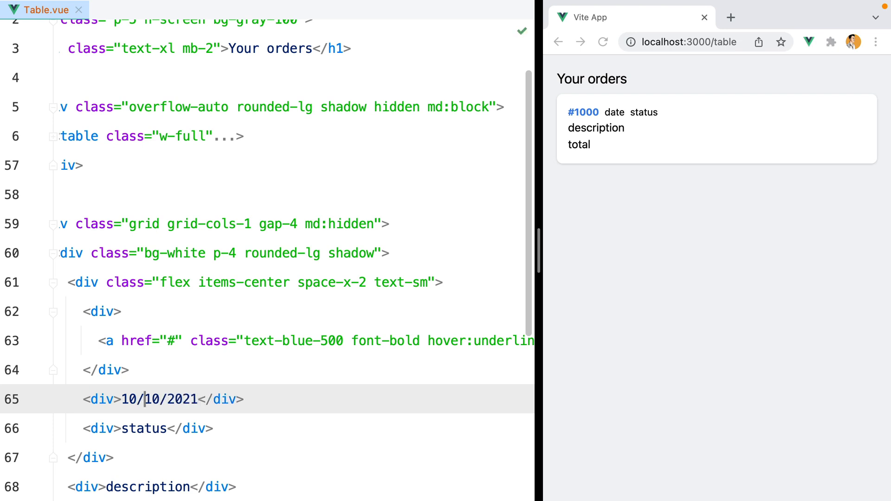
text(class="tex")
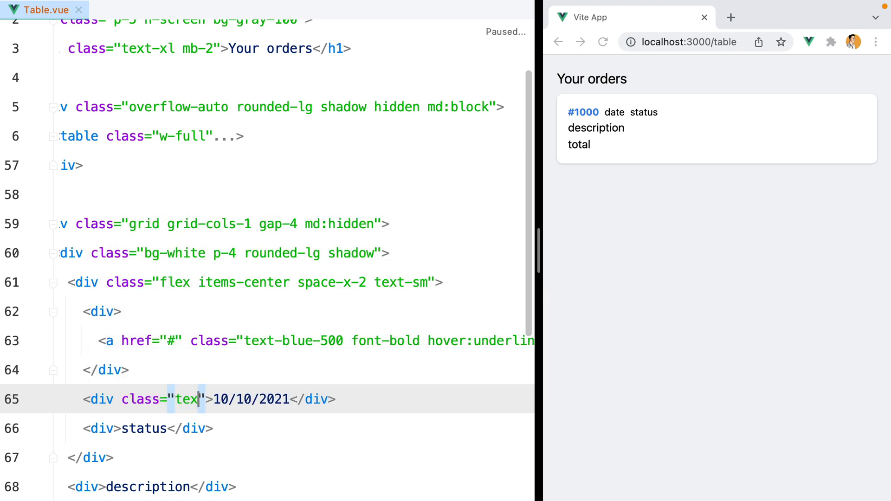
text(t-gray-500)
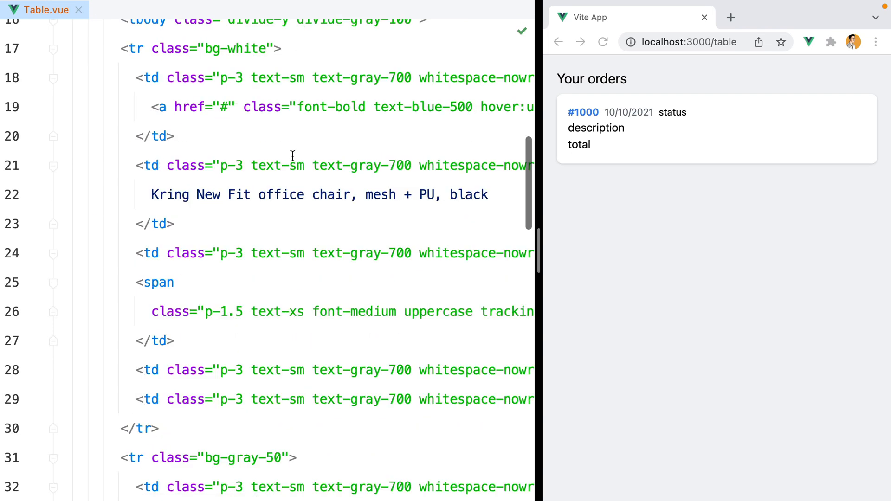
Step: Add the Delivered badge, the office chair description in text-sm text-gray-700, and a $200.00 total in text-sm font-medium
scroll(down, 3)
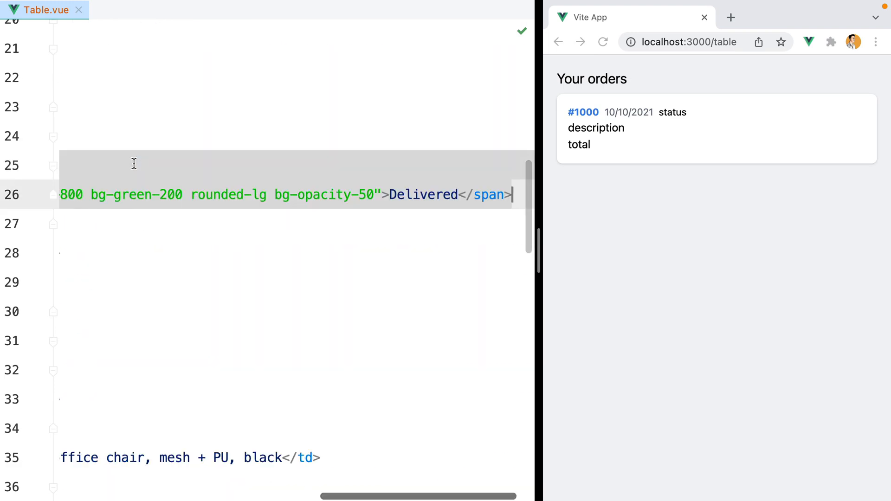
scroll(down, 3)
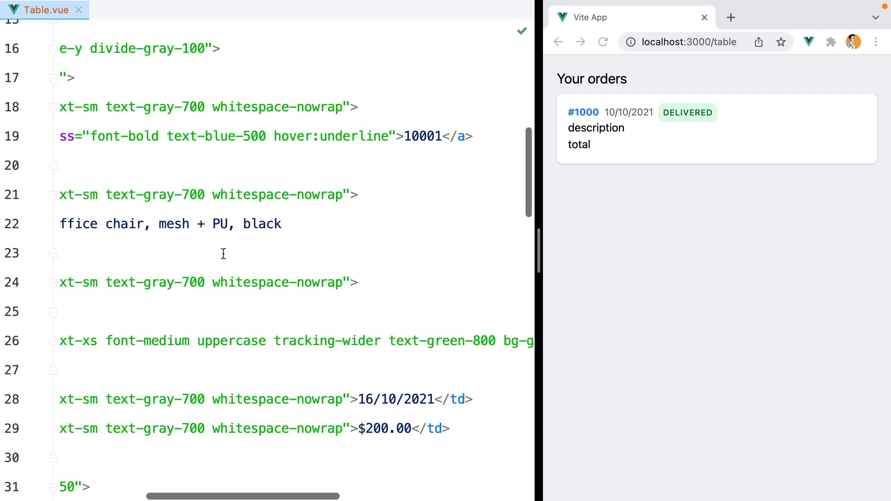
scroll(down, 3)
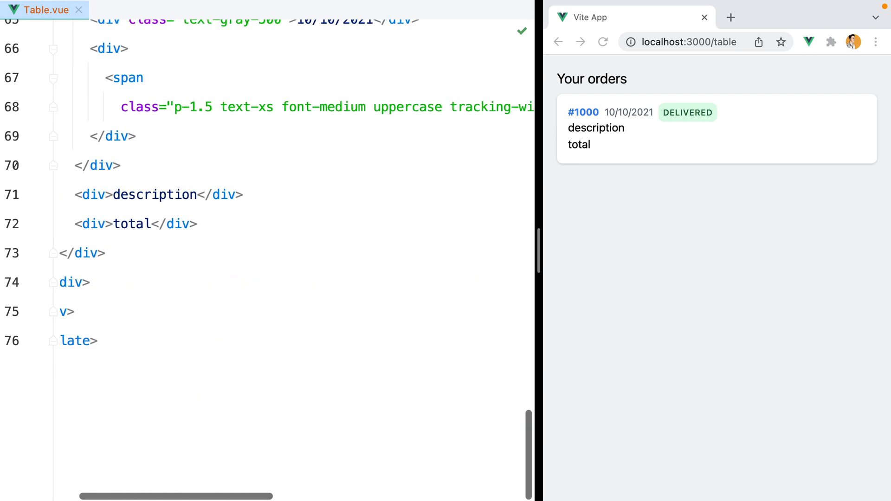
text(Kring New Fit office chair, mesh + PU, black)
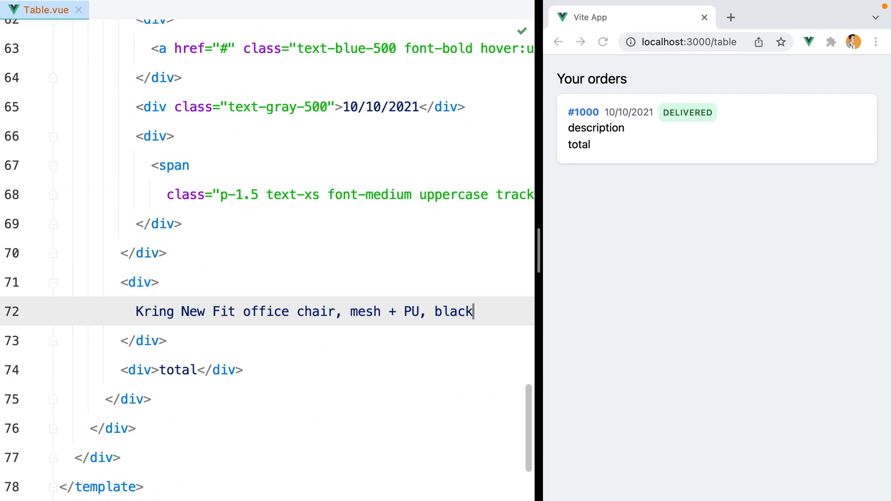
text(class="text-sm text-gray-700)
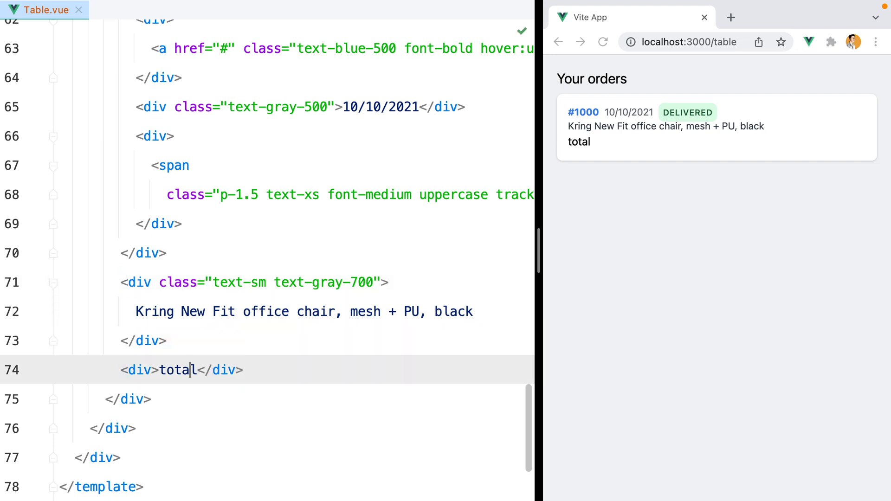
text($200.00)
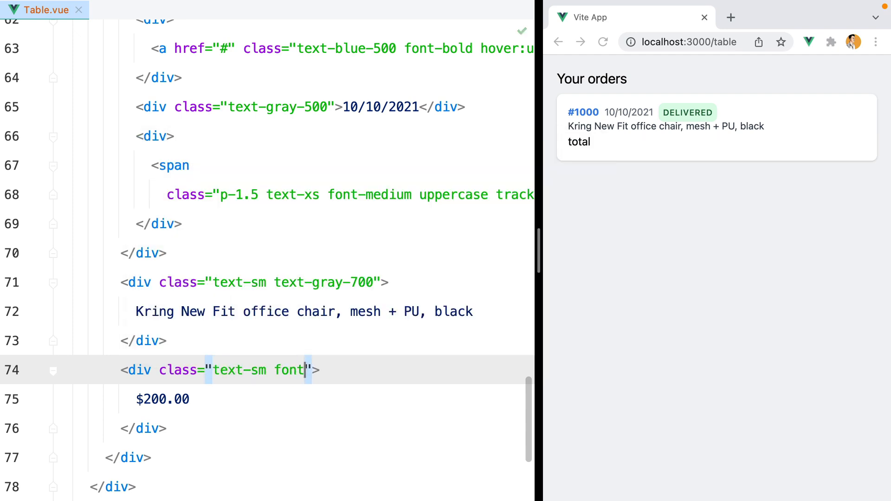
text(-medium tex)
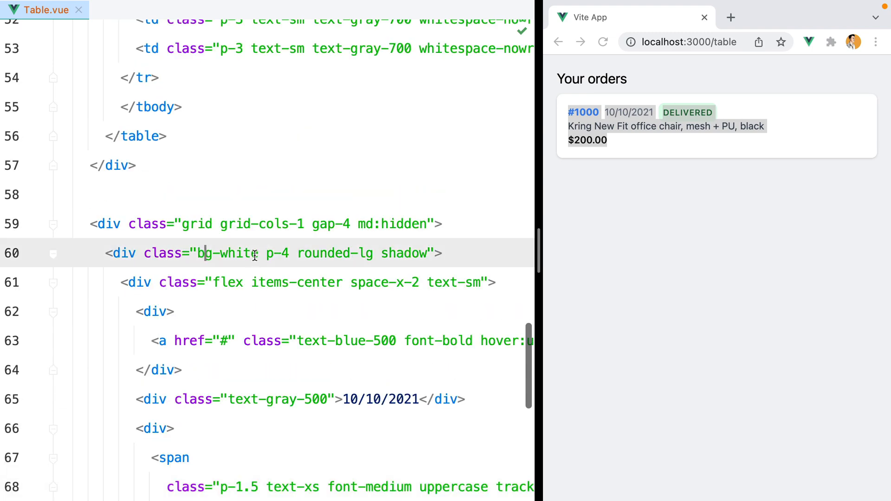
Step: Add a space-y class after bg-white on the card container to separate its rows
click(260, 253)
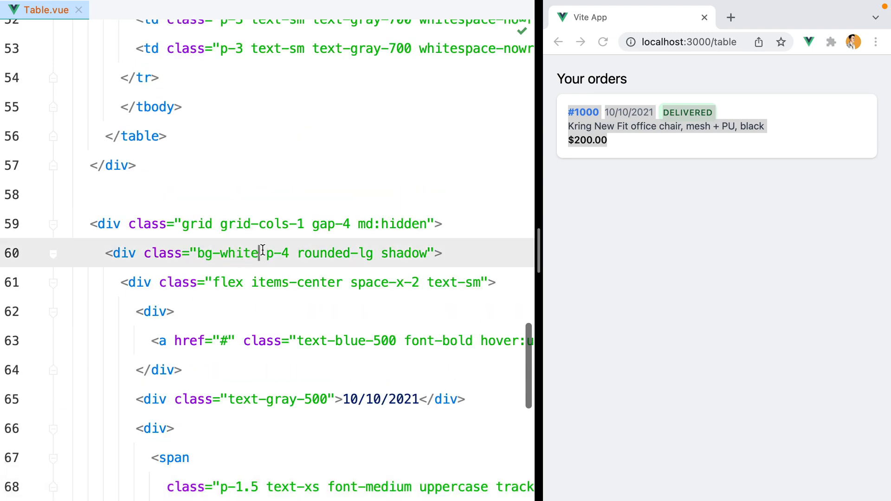
text(space-)
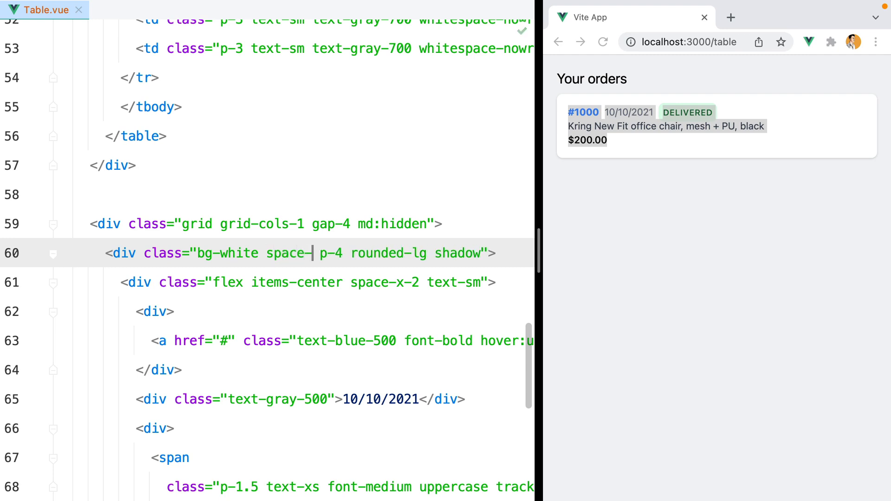
text(y-4)
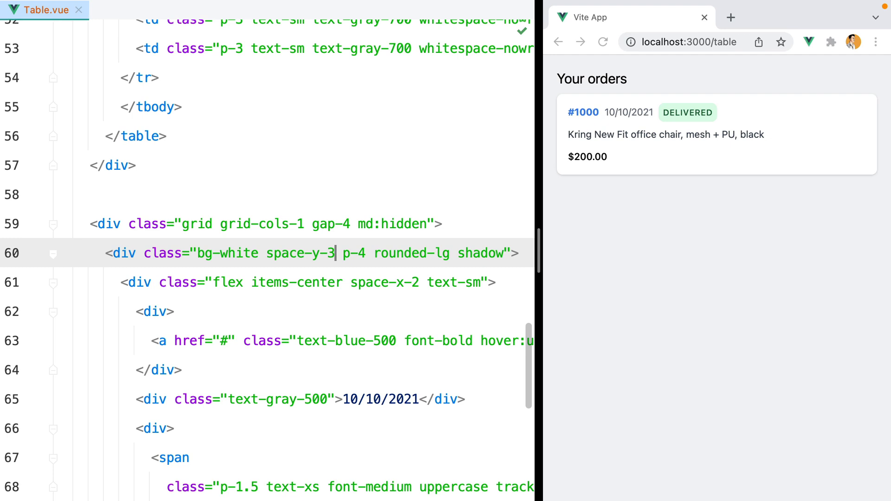
Step: Duplicate the card twice, making the second #1001 with a yellow Shipped badge and the third #1002
click(53, 253)
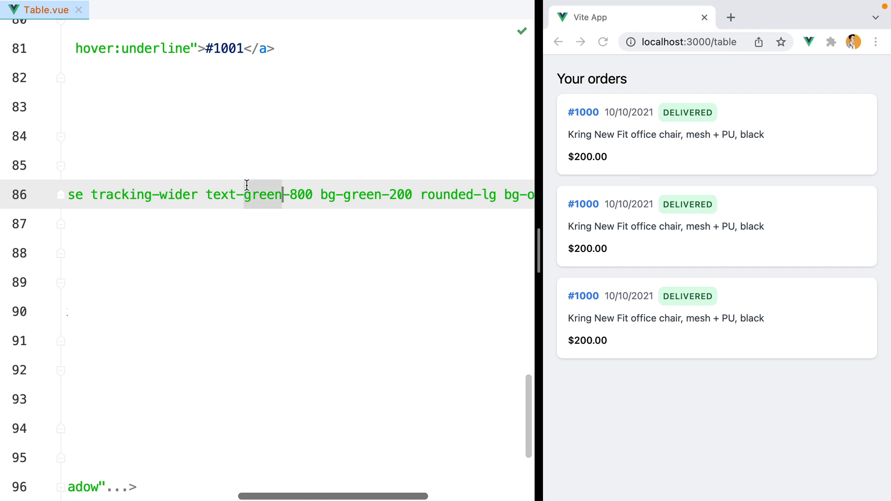
text(yellow)
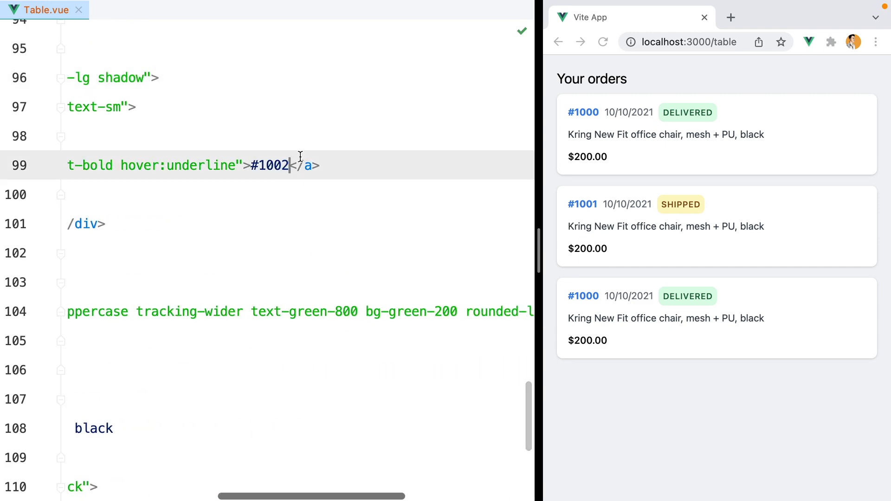
scroll(down, 3)
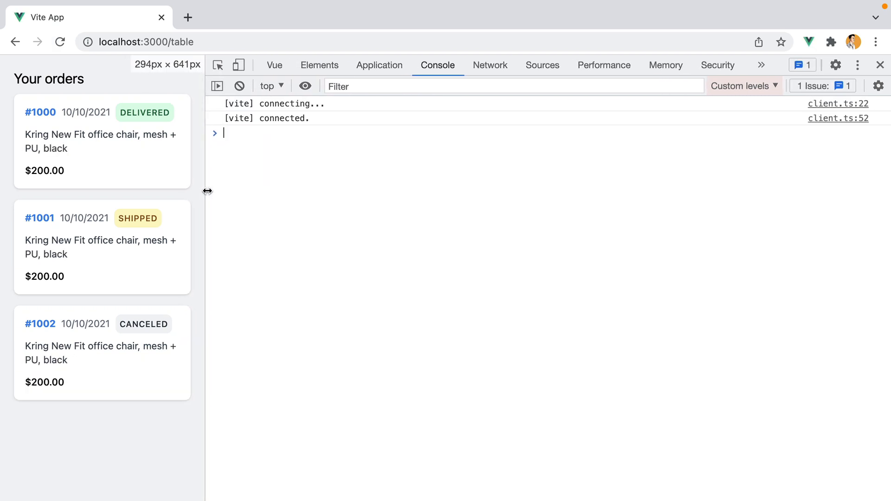
Step: Widen the Chrome viewport from about 294px to 810px and 954px to see the desktop table replace the cards
drag(206, 191, 411, 188)
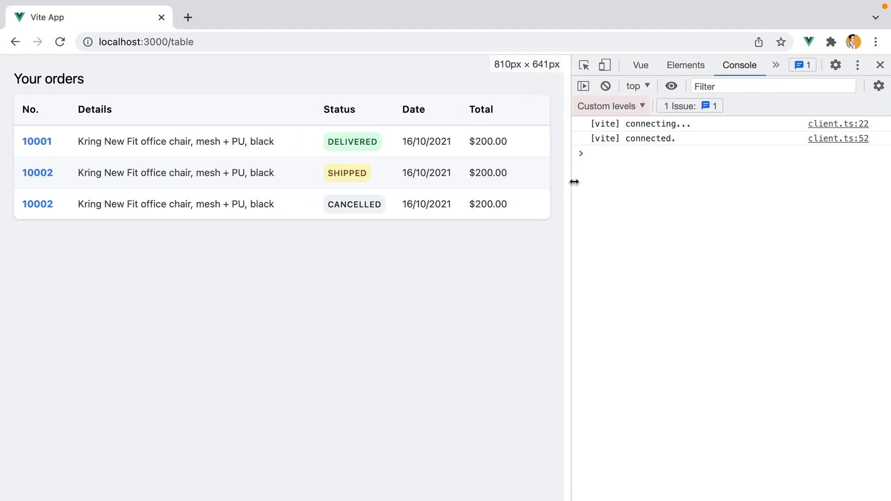
drag(573, 182, 654, 182)
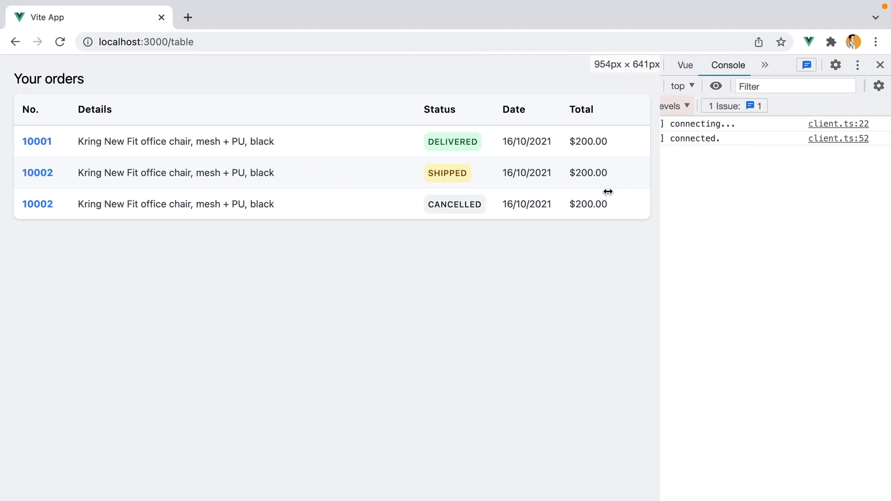